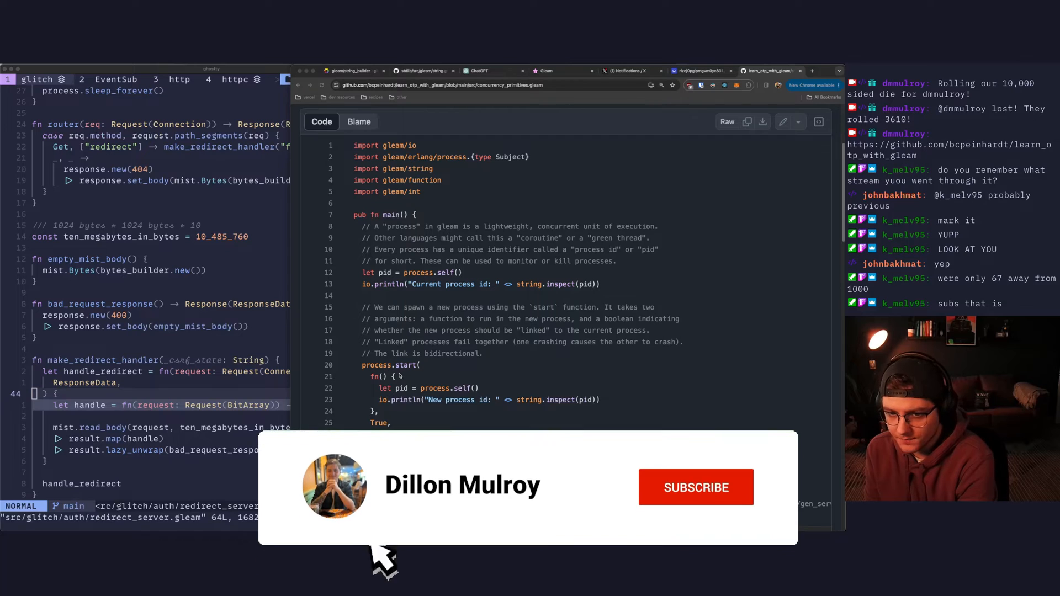
- Scroll past the imports at the top of concurrency_primitives.gleam
{"action": "left_click", "coordinate": [696, 487]}
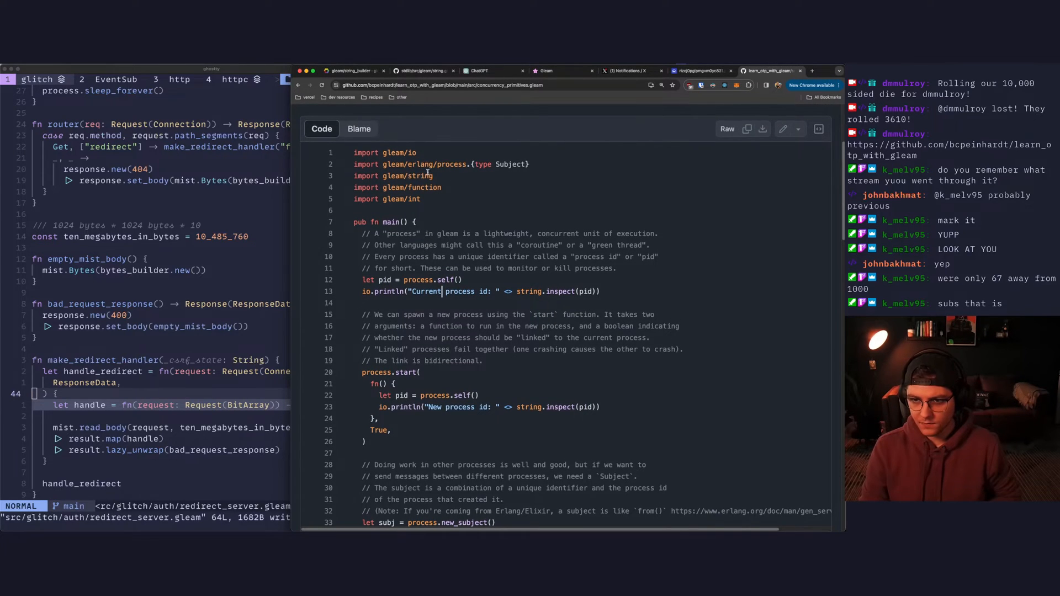
{"action": "scroll", "scroll_direction": "down", "scroll_amount": 3}
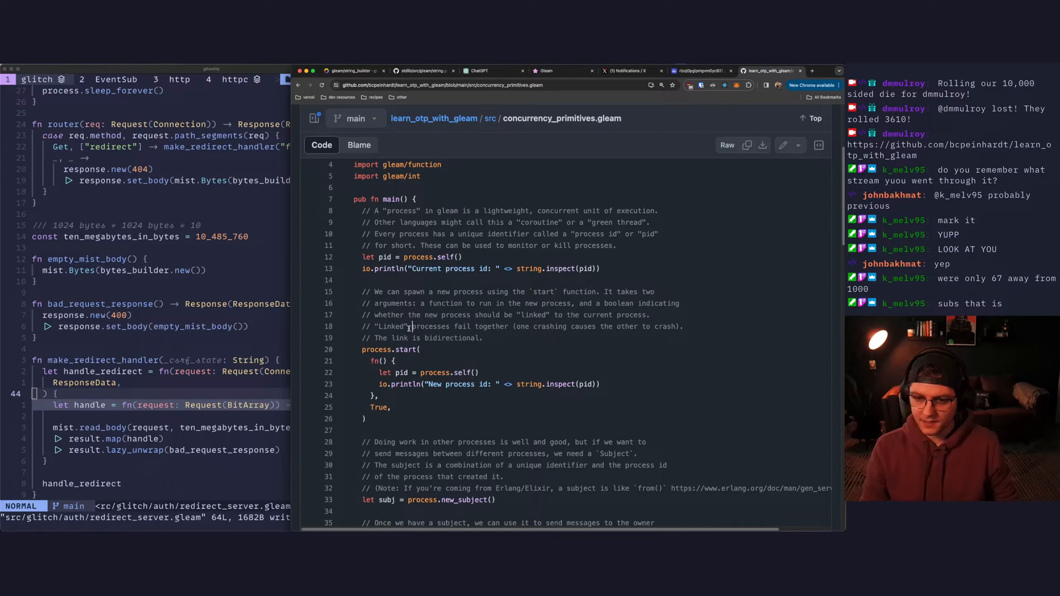
{"action": "double_click", "coordinate": [391, 326]}
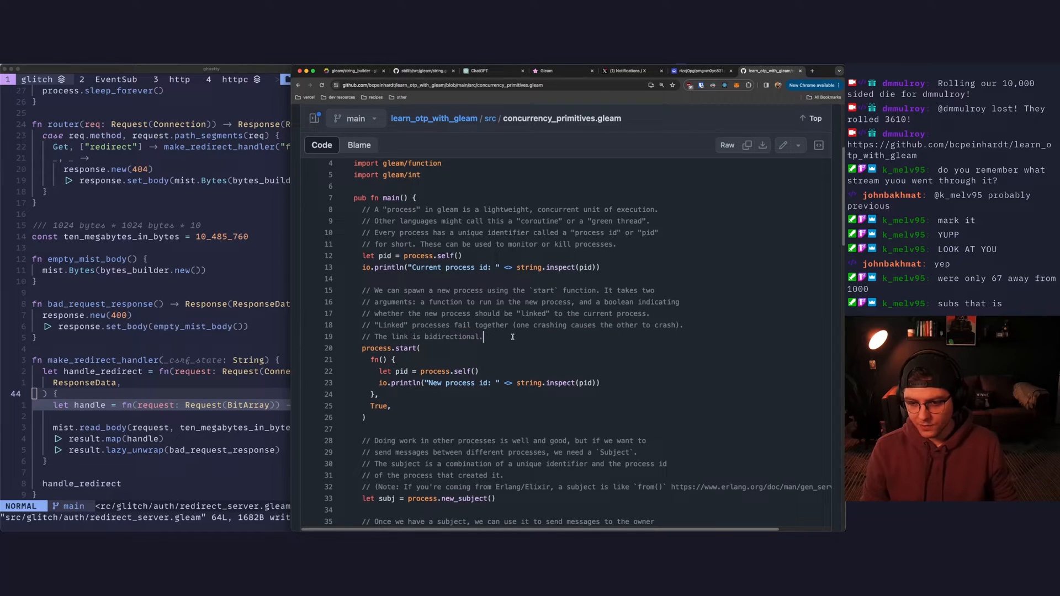
- Read the process-spawning example and check the references to process.self
{"action": "scroll", "scroll_direction": "down", "scroll_amount": 3}
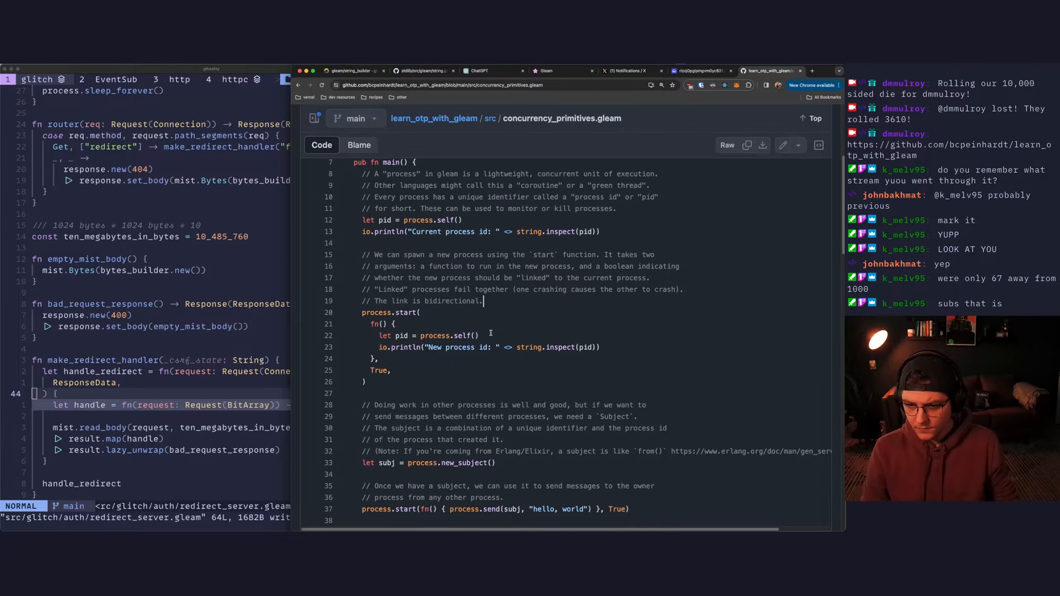
{"action": "scroll", "scroll_direction": "down", "scroll_amount": 3}
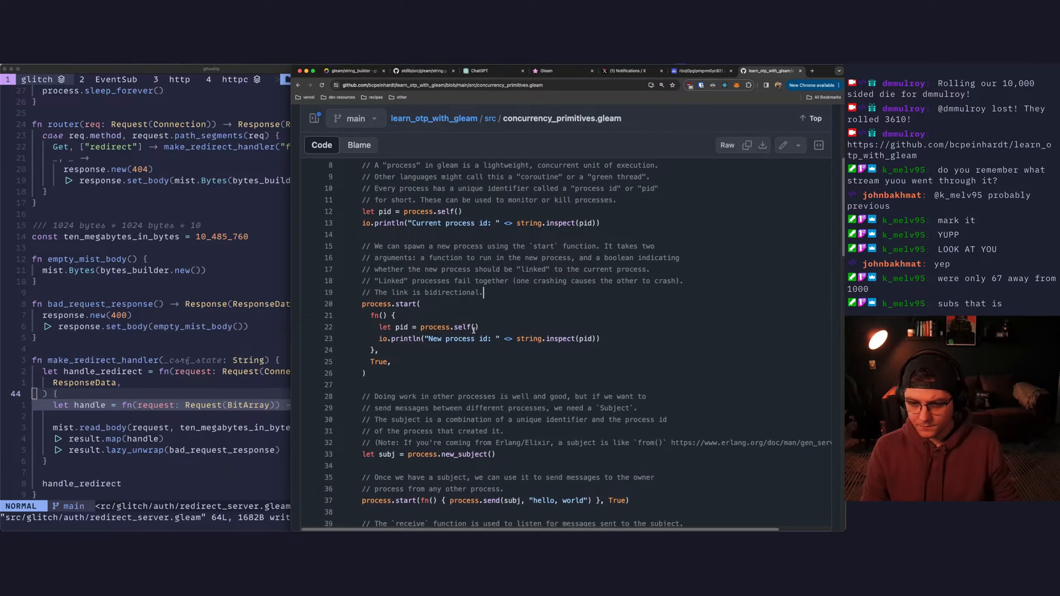
{"action": "scroll", "scroll_direction": "down", "scroll_amount": 3}
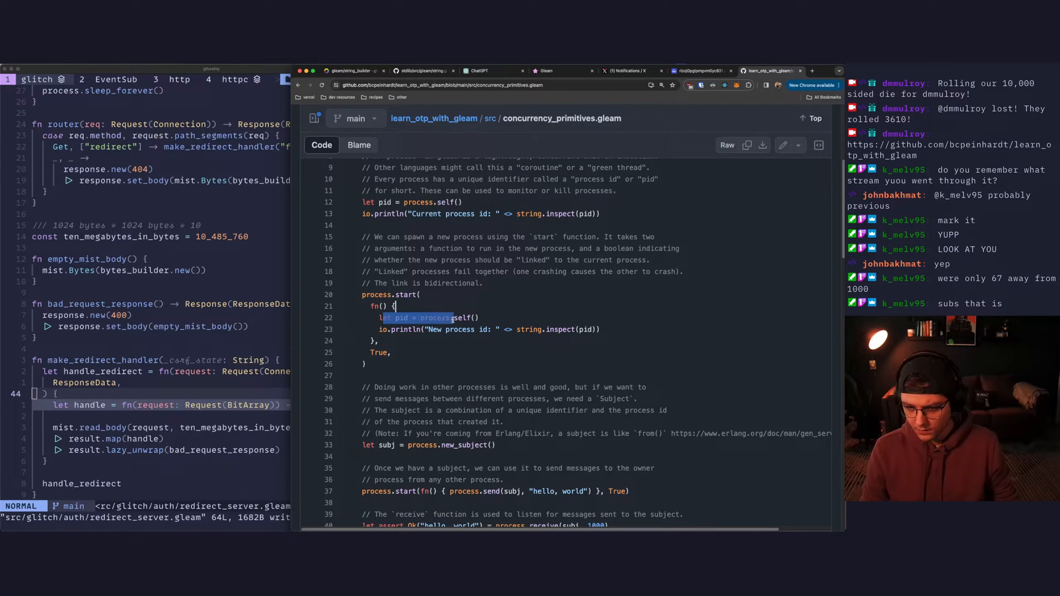
{"action": "left_click", "coordinate": [465, 318]}
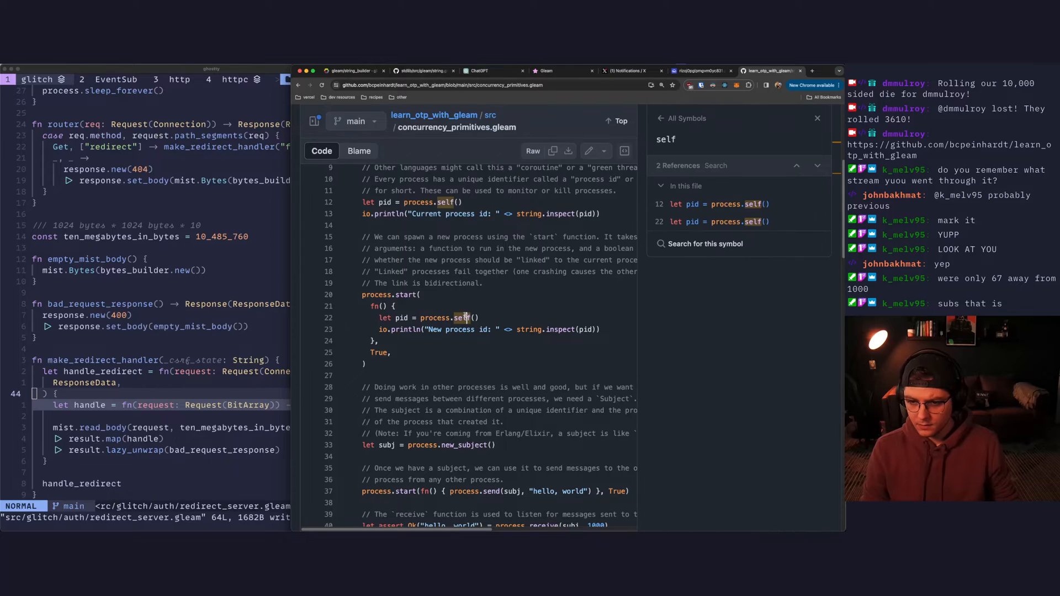
{"action": "left_click", "coordinate": [817, 118]}
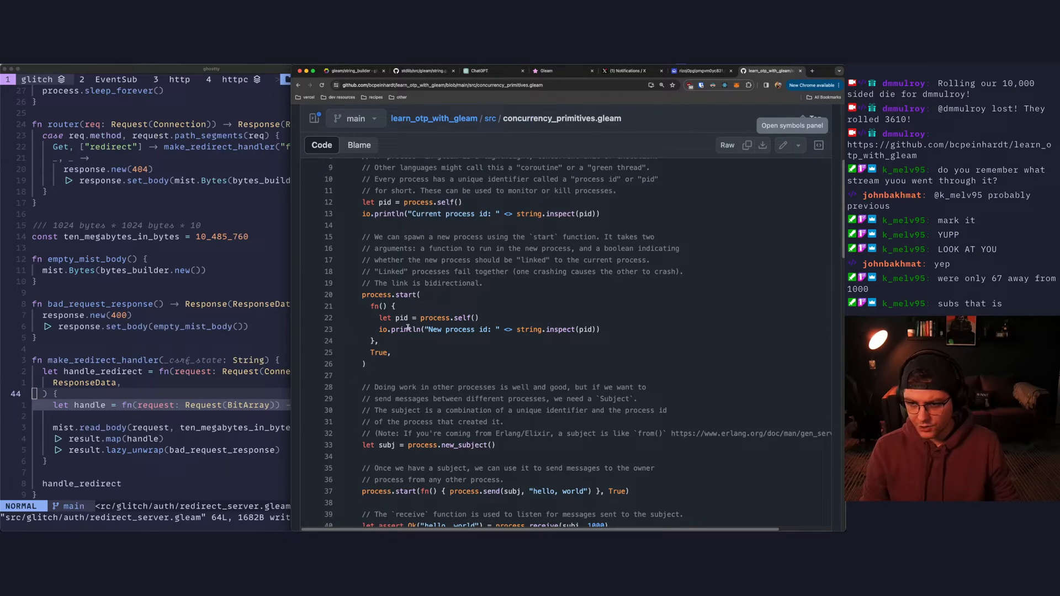
- Read through the new_subject, process.send and process.receive-with-timeout examples
{"action": "scroll", "scroll_direction": "down", "scroll_amount": 3}
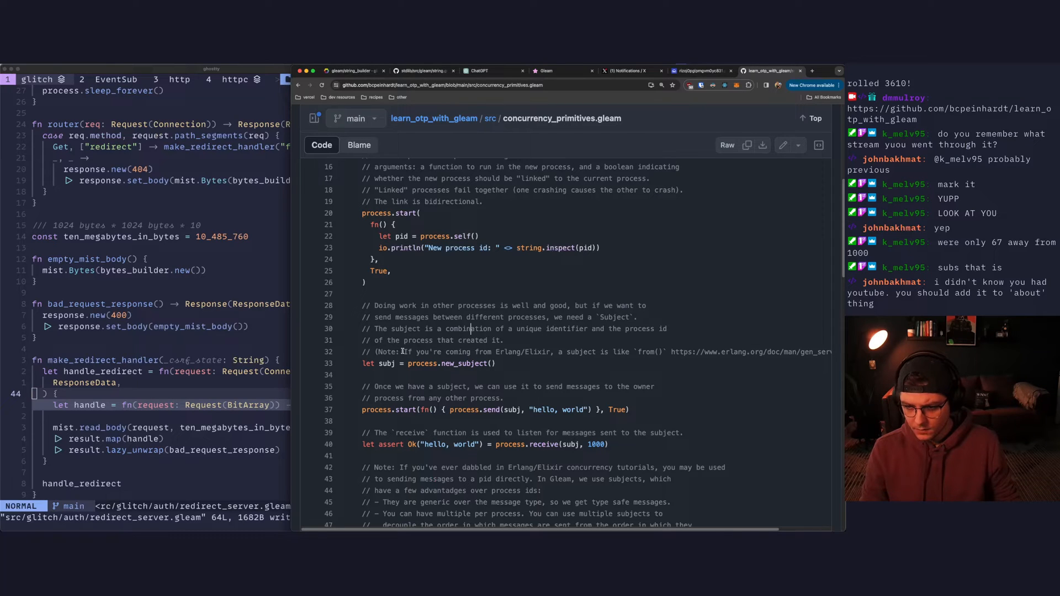
{"action": "scroll", "scroll_direction": "down", "scroll_amount": 3}
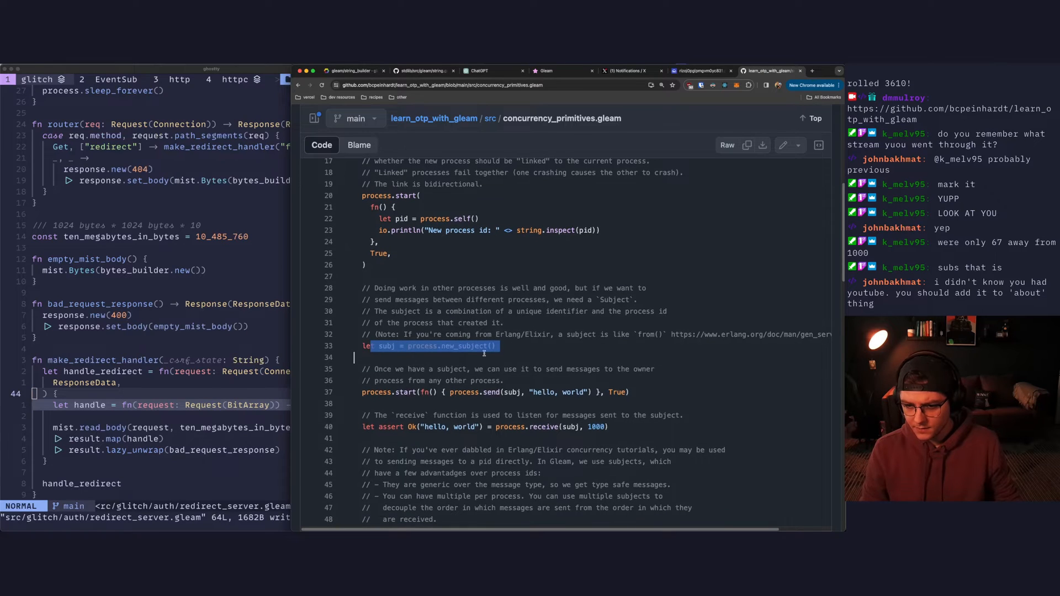
{"action": "scroll", "scroll_direction": "down", "scroll_amount": 3}
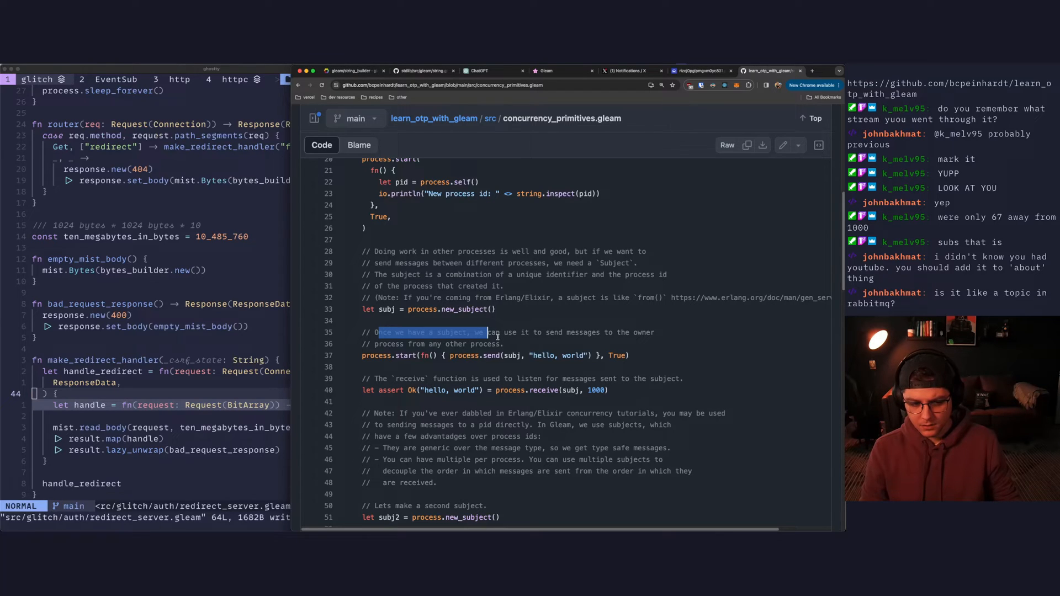
{"action": "left_click", "coordinate": [487, 343]}
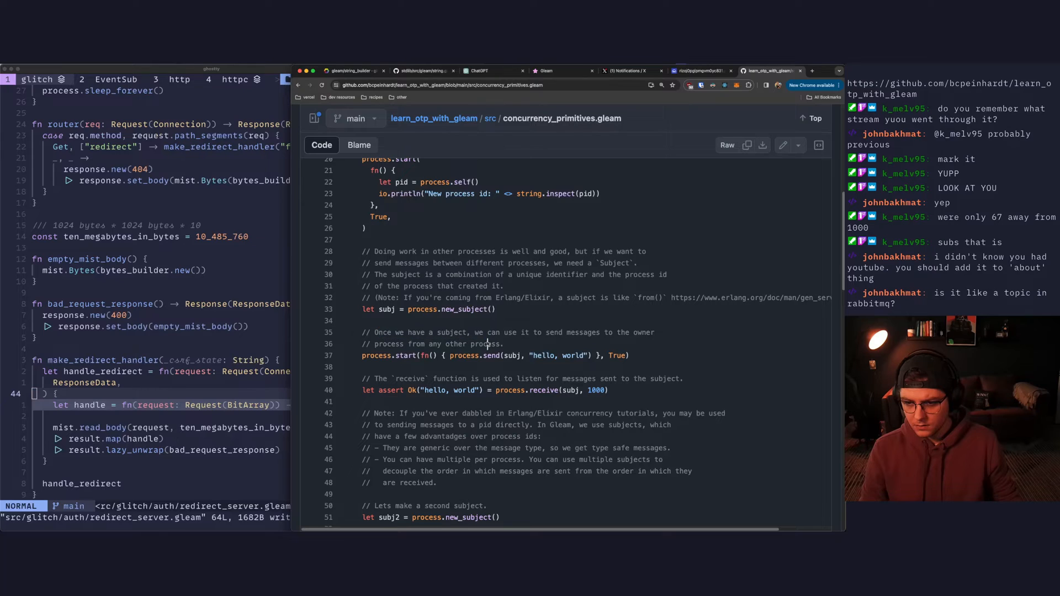
{"action": "scroll", "scroll_direction": "down", "scroll_amount": 3}
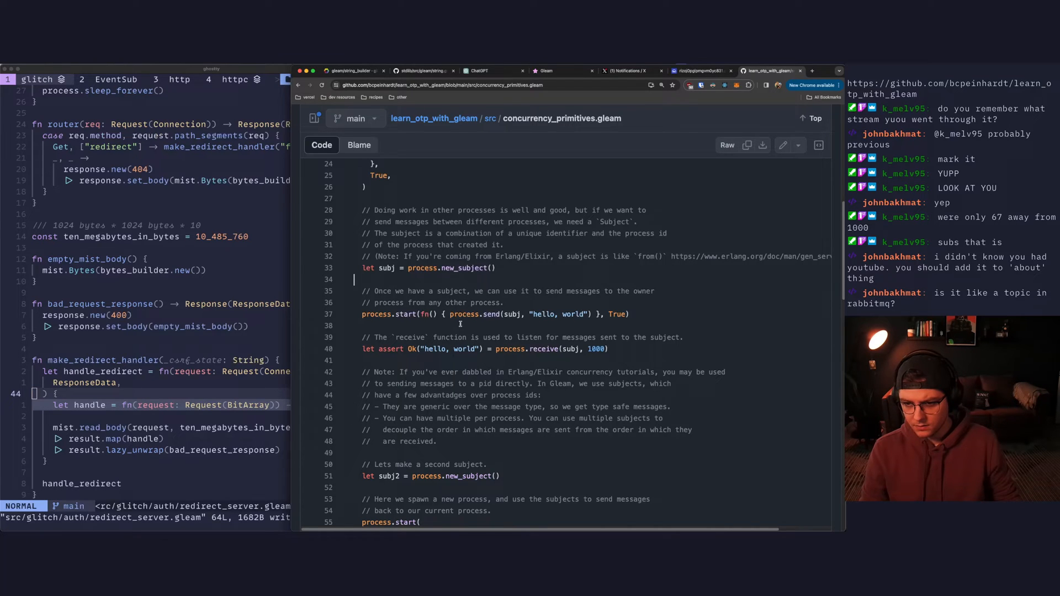
{"action": "scroll", "scroll_direction": "down", "scroll_amount": 3}
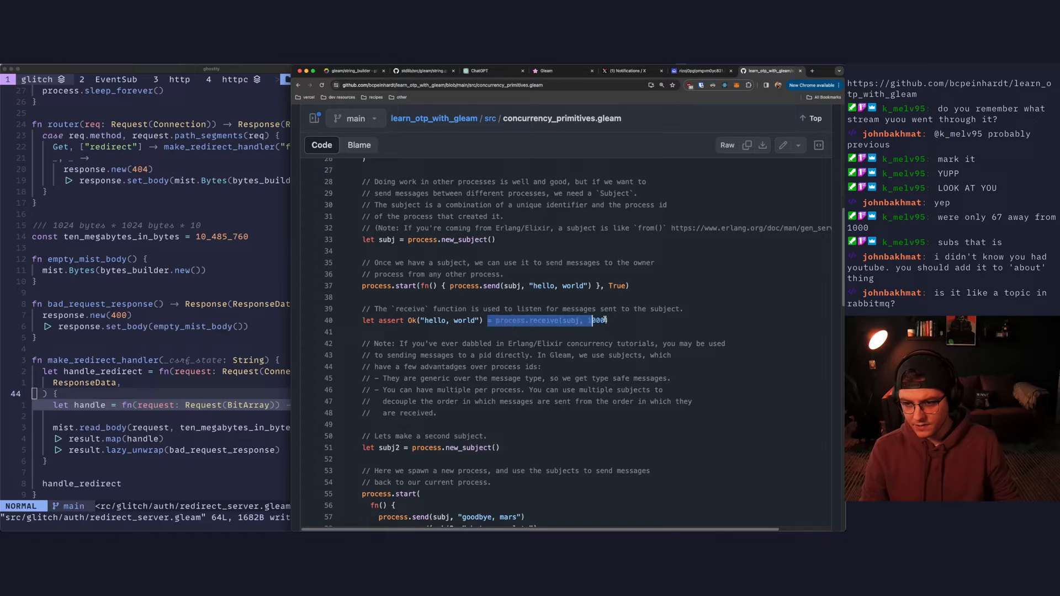
{"action": "mouse_move", "coordinate": [579, 320]}
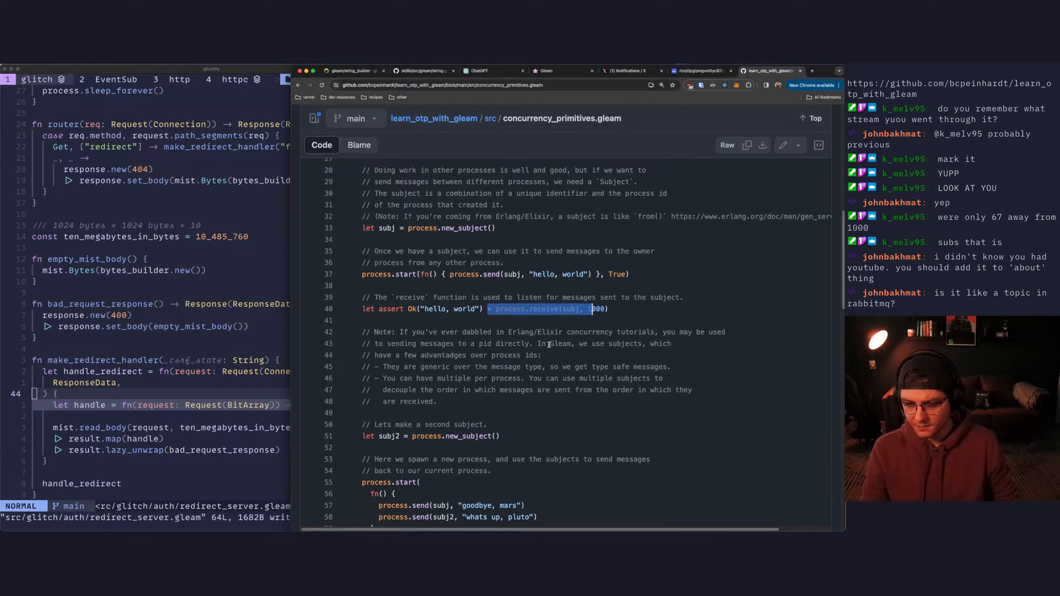
- Bring lines 43–74 into view, showing subj2 and its separate receive calls
{"action": "scroll", "scroll_direction": "down", "scroll_amount": 3}
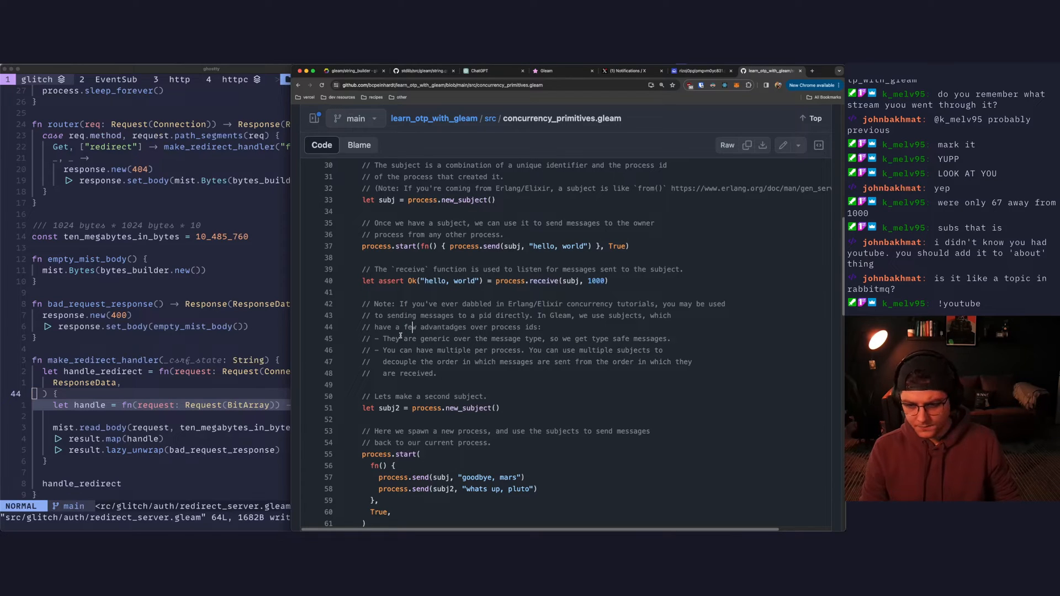
{"action": "mouse_move", "coordinate": [477, 355]}
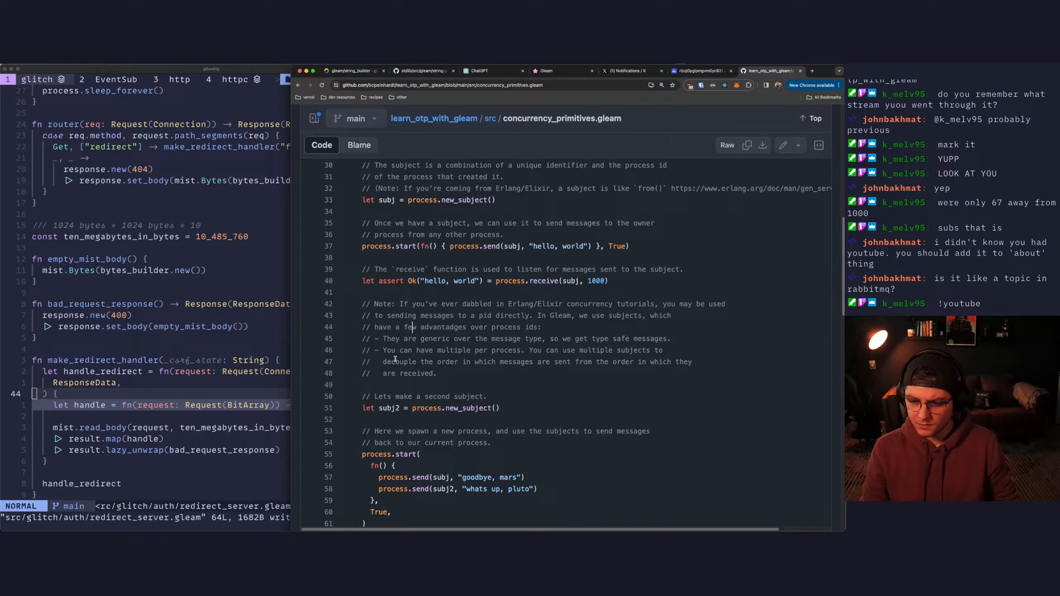
{"action": "scroll", "scroll_direction": "down", "scroll_amount": 3}
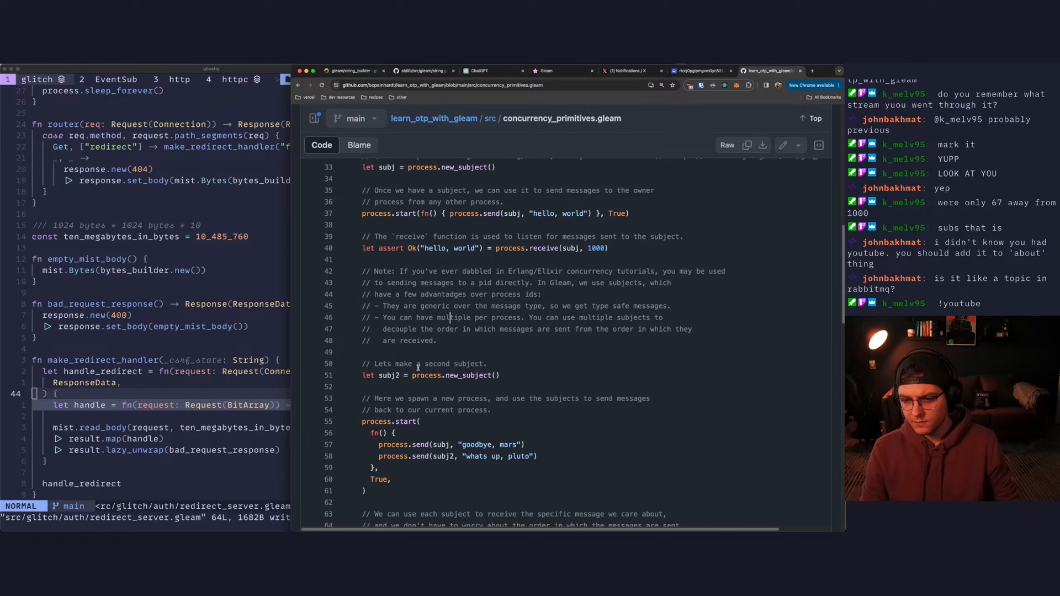
{"action": "scroll", "scroll_direction": "down", "scroll_amount": 3}
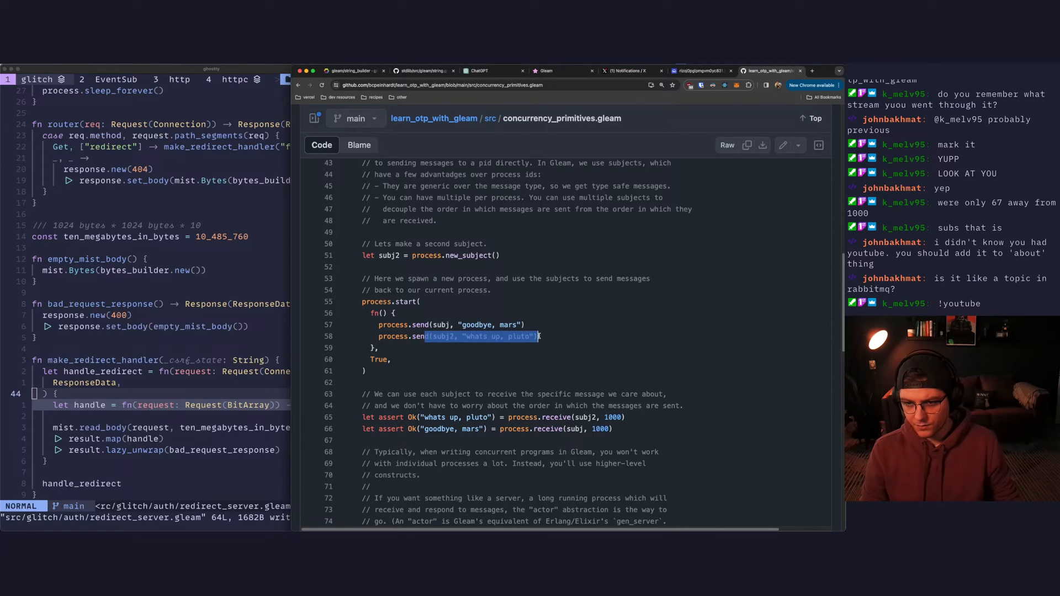
- Check where subj2 is used in the second-subject example
{"action": "left_click", "coordinate": [389, 255]}
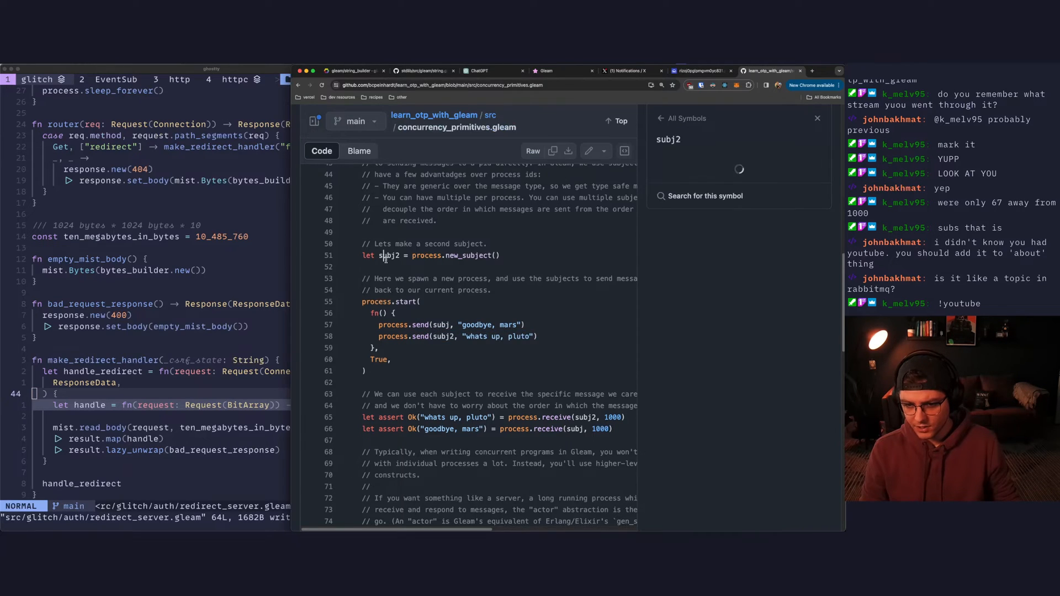
{"action": "left_click", "coordinate": [817, 118]}
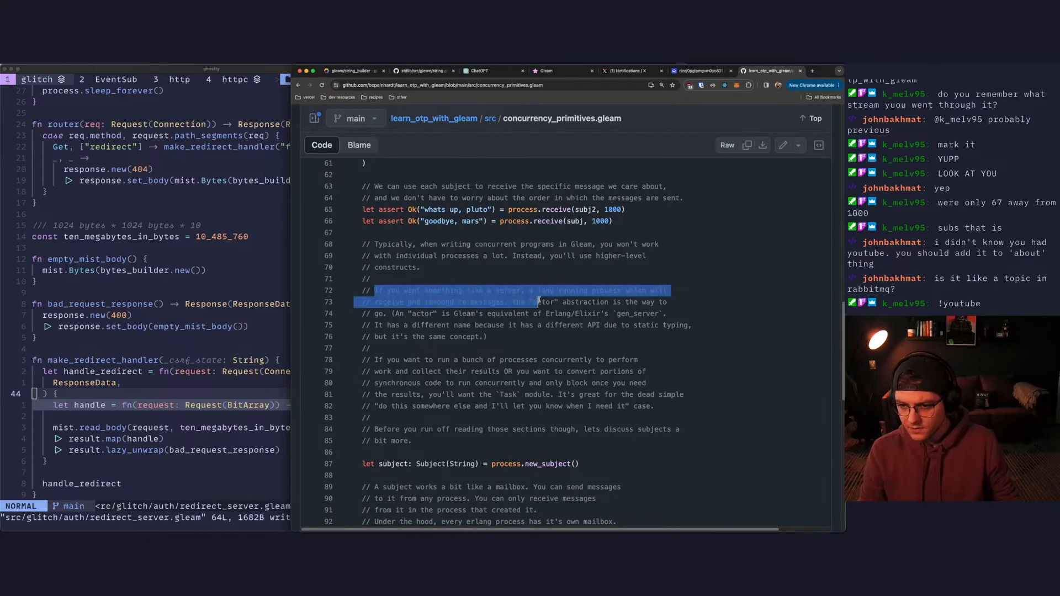
{"action": "left_click", "coordinate": [537, 302]}
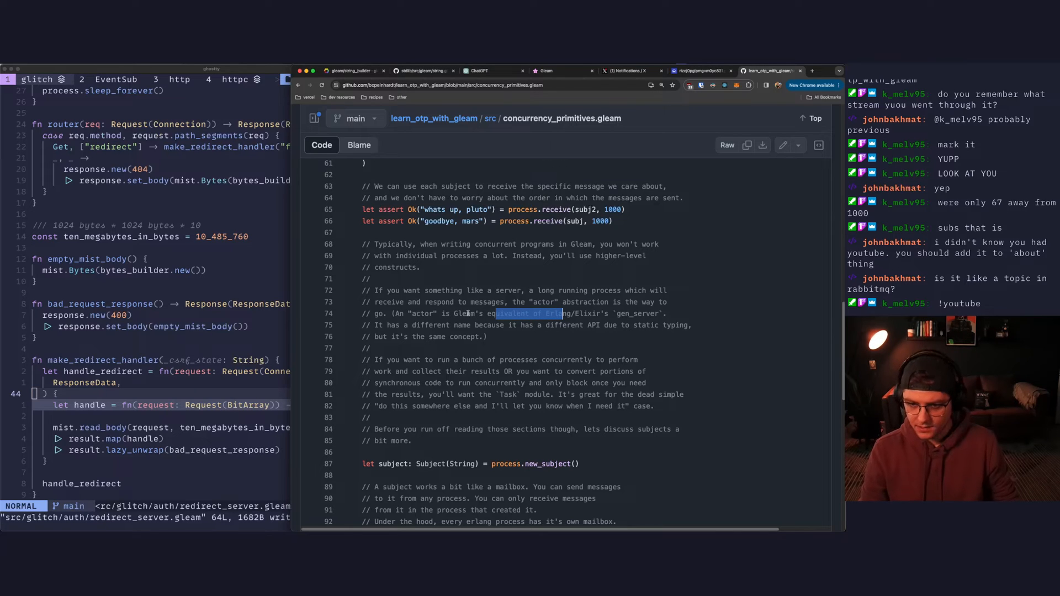
{"action": "left_click", "coordinate": [488, 336]}
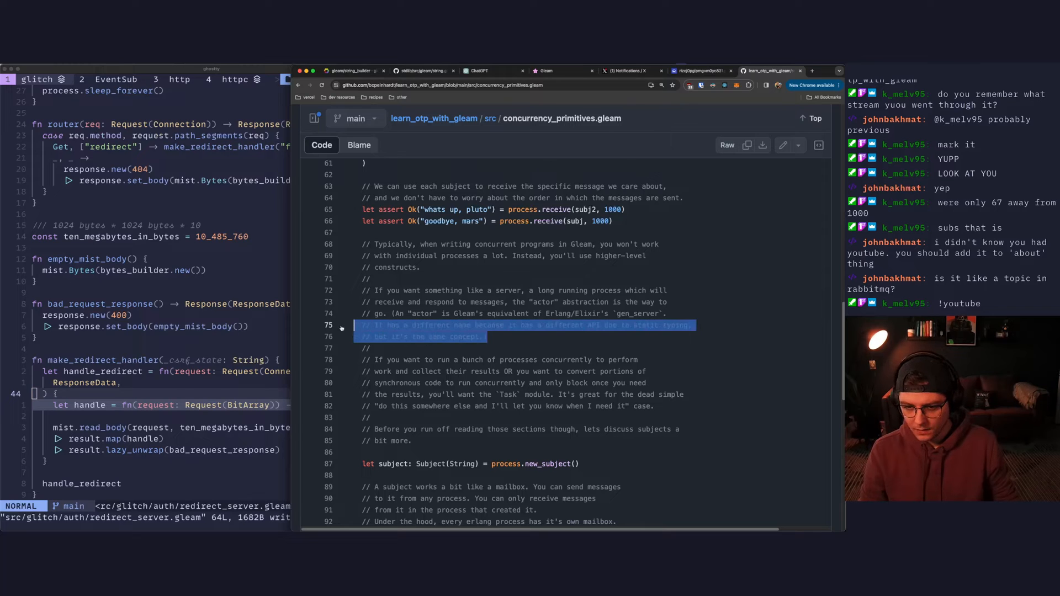
{"action": "scroll", "scroll_direction": "down", "scroll_amount": 3}
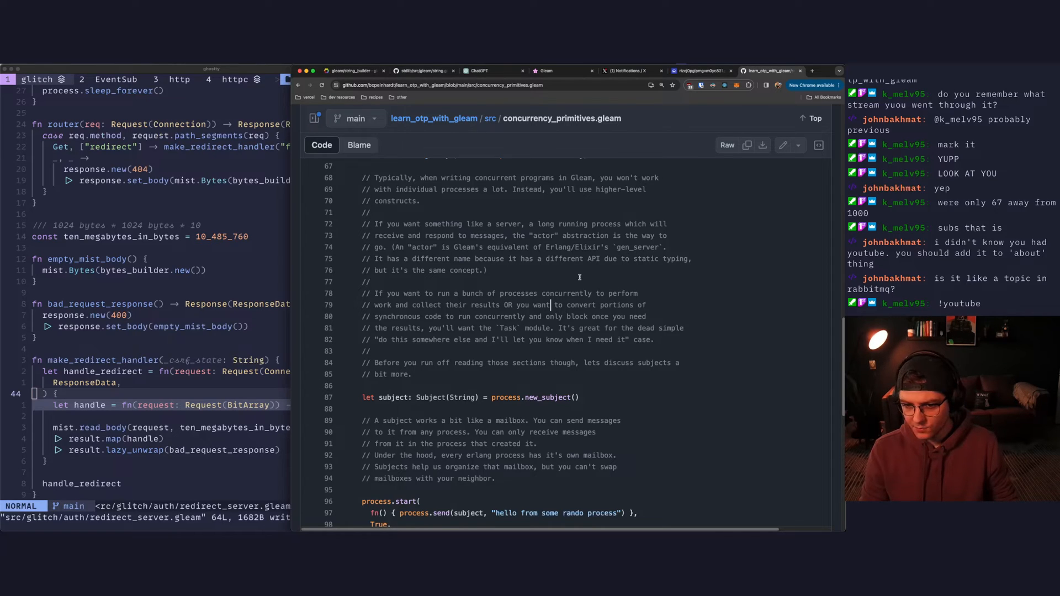
{"action": "mouse_move", "coordinate": [533, 307]}
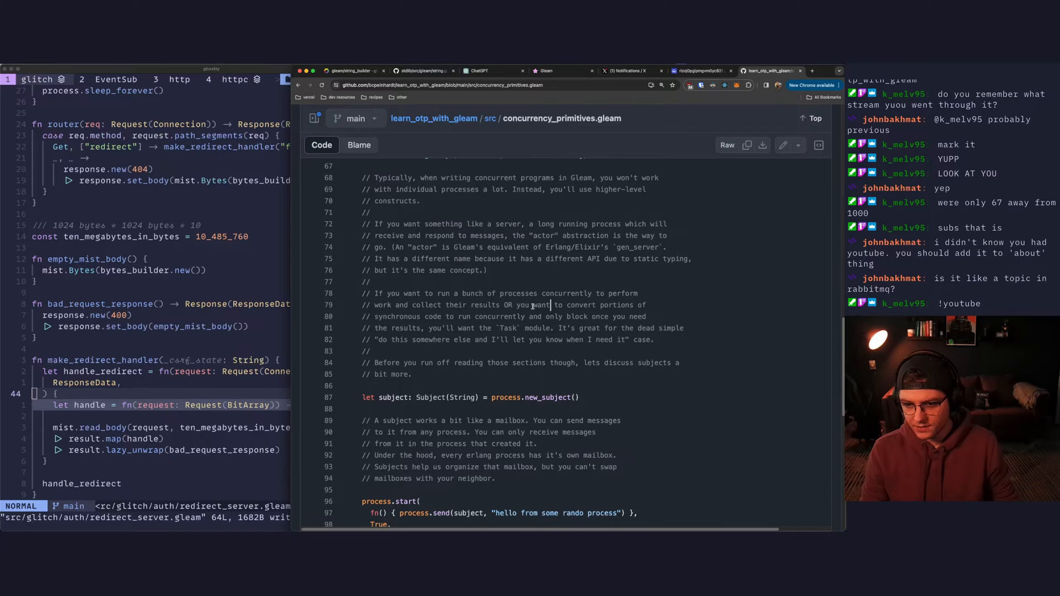
- Read past the subjects explanation down to the selectors comment block
{"action": "scroll", "scroll_direction": "down", "scroll_amount": 3}
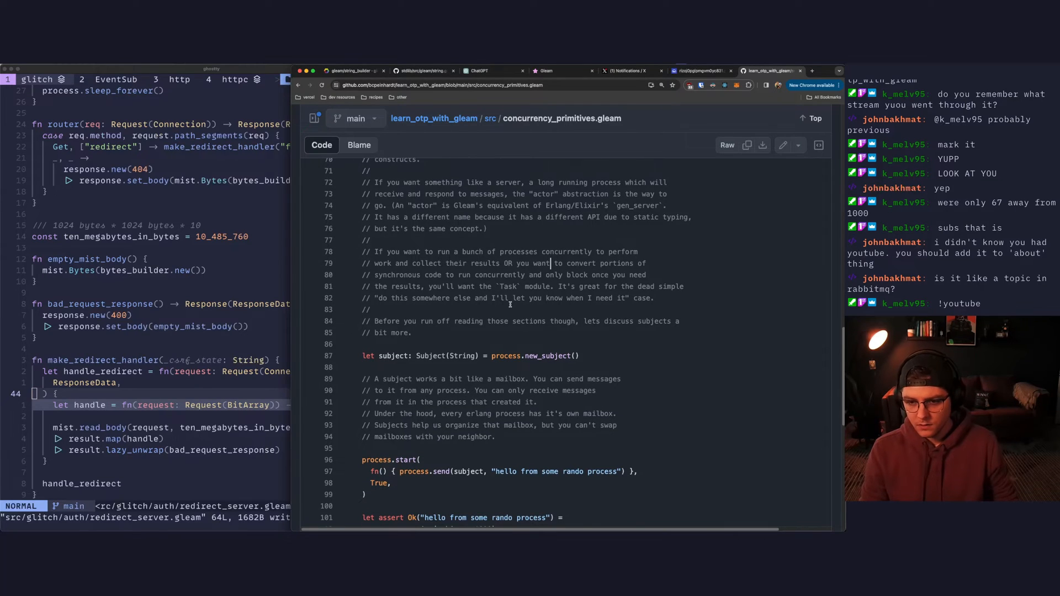
{"action": "scroll", "scroll_direction": "down", "scroll_amount": 3}
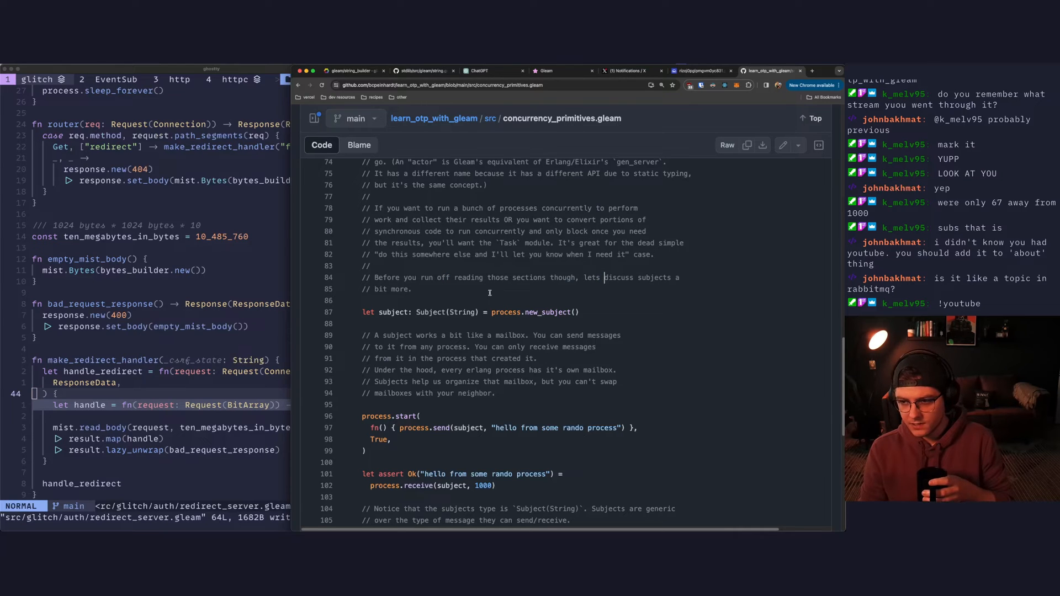
{"action": "scroll", "scroll_direction": "down", "scroll_amount": 3}
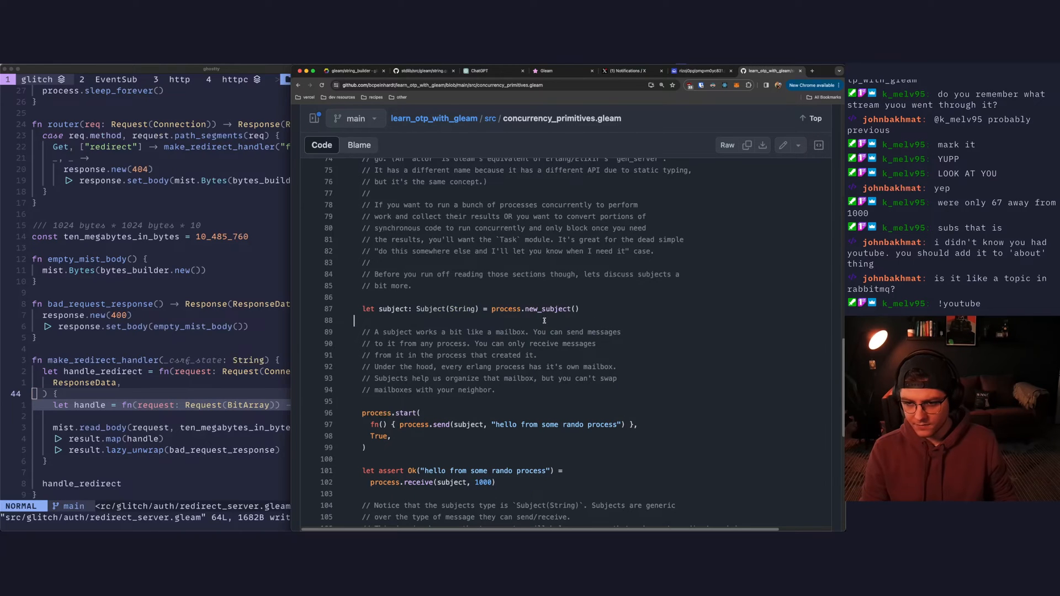
{"action": "scroll", "scroll_direction": "down", "scroll_amount": 3}
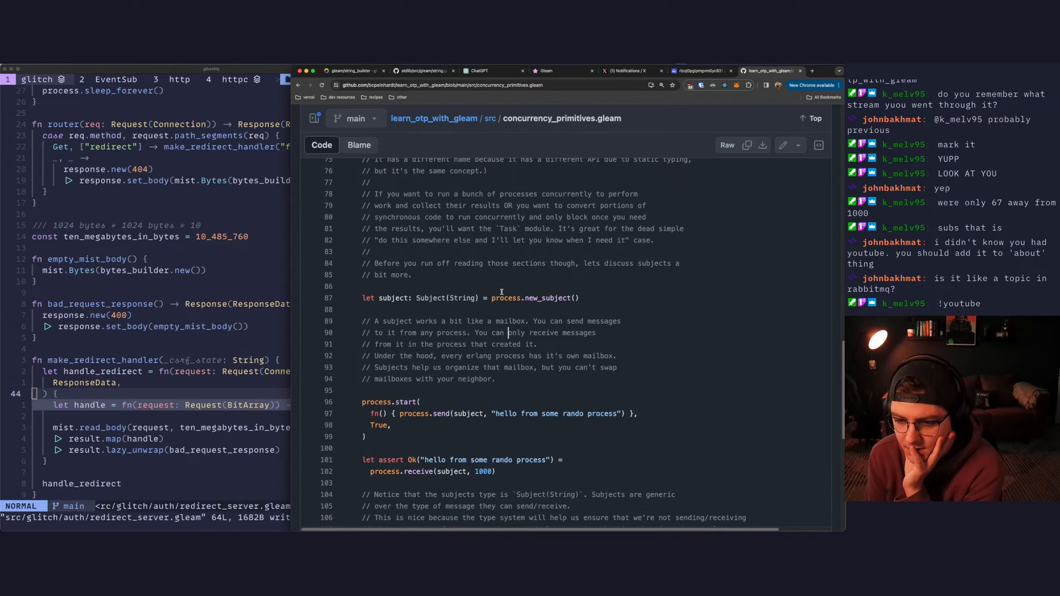
{"action": "scroll", "scroll_direction": "down", "scroll_amount": 3}
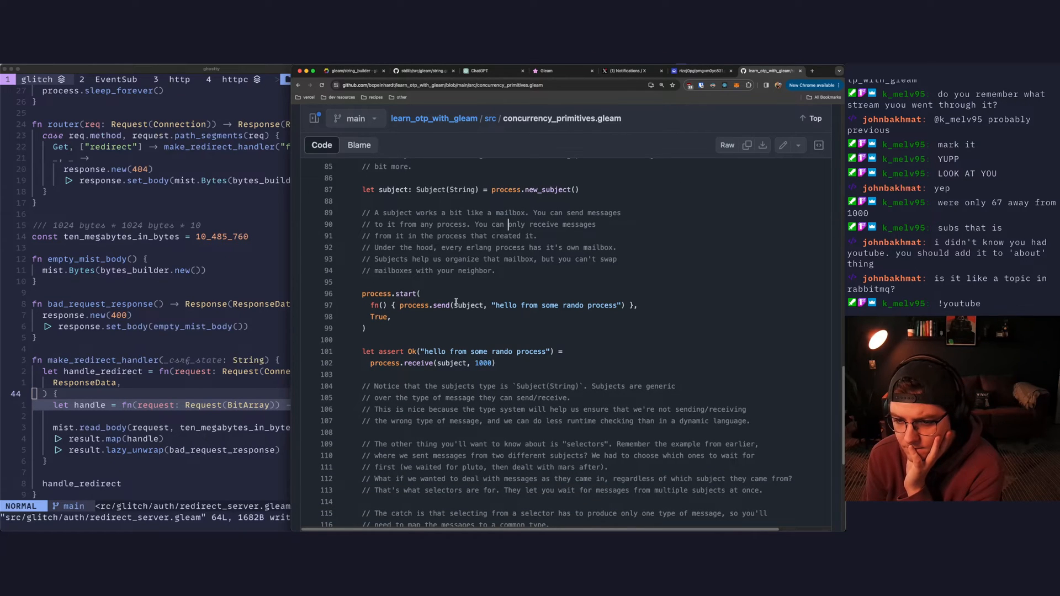
{"action": "scroll", "scroll_direction": "down", "scroll_amount": 3}
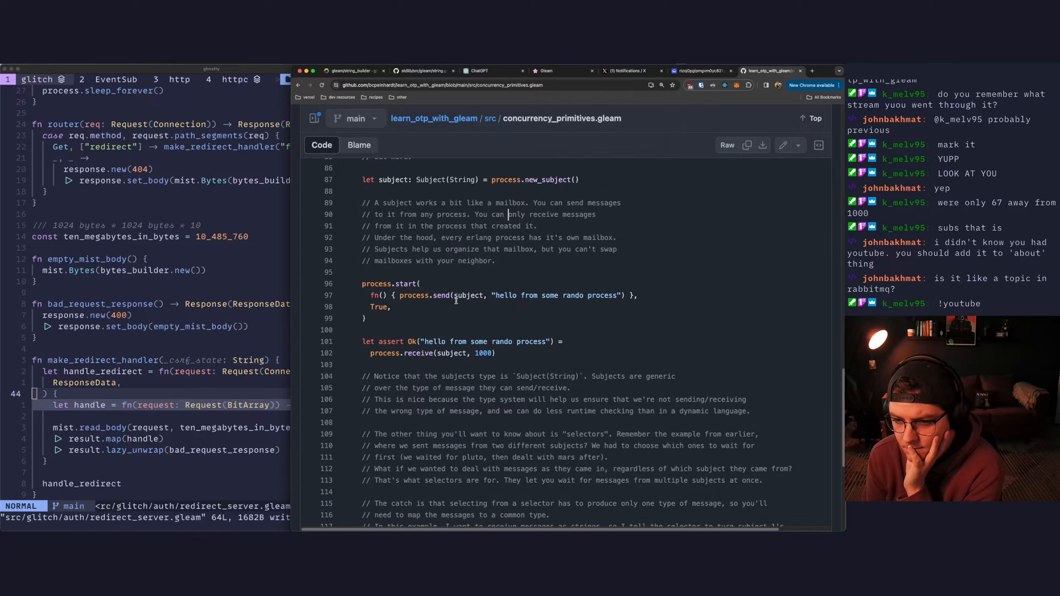
{"action": "scroll", "scroll_direction": "down", "scroll_amount": 3}
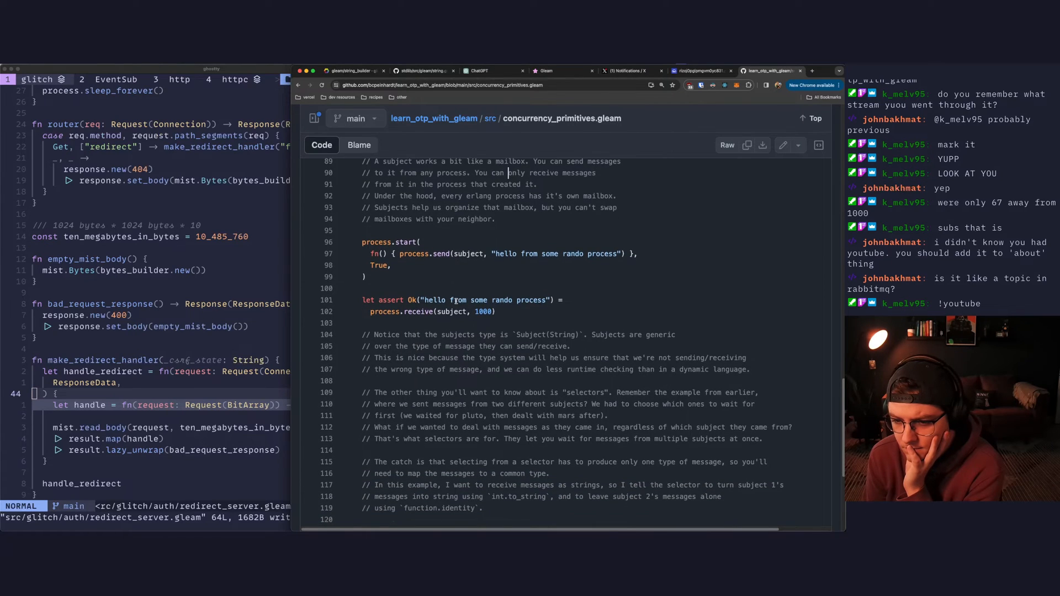
{"action": "scroll", "scroll_direction": "down", "scroll_amount": 3}
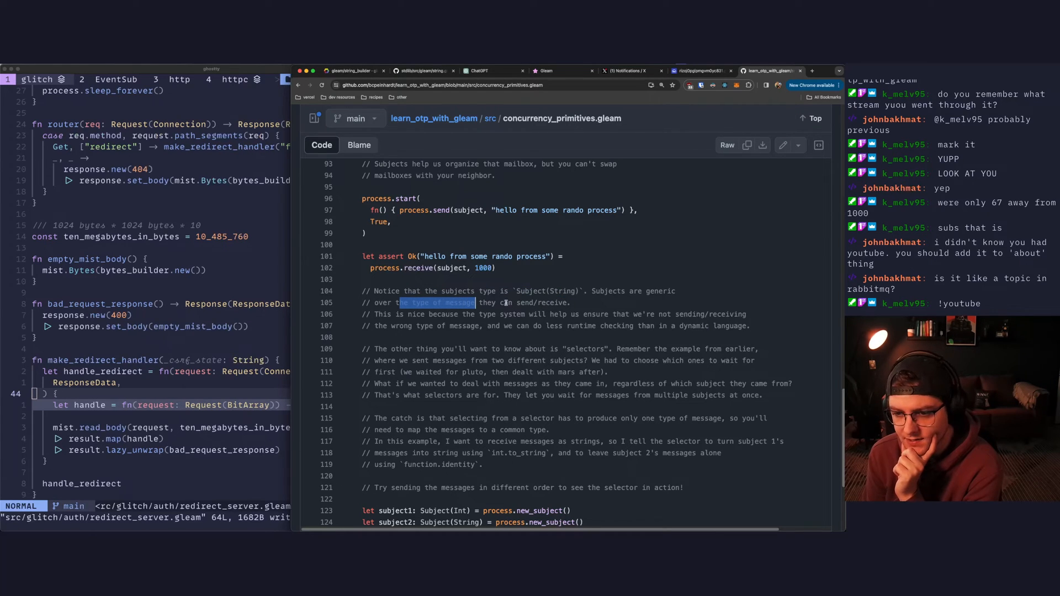
{"action": "scroll", "scroll_direction": "down", "scroll_amount": 3}
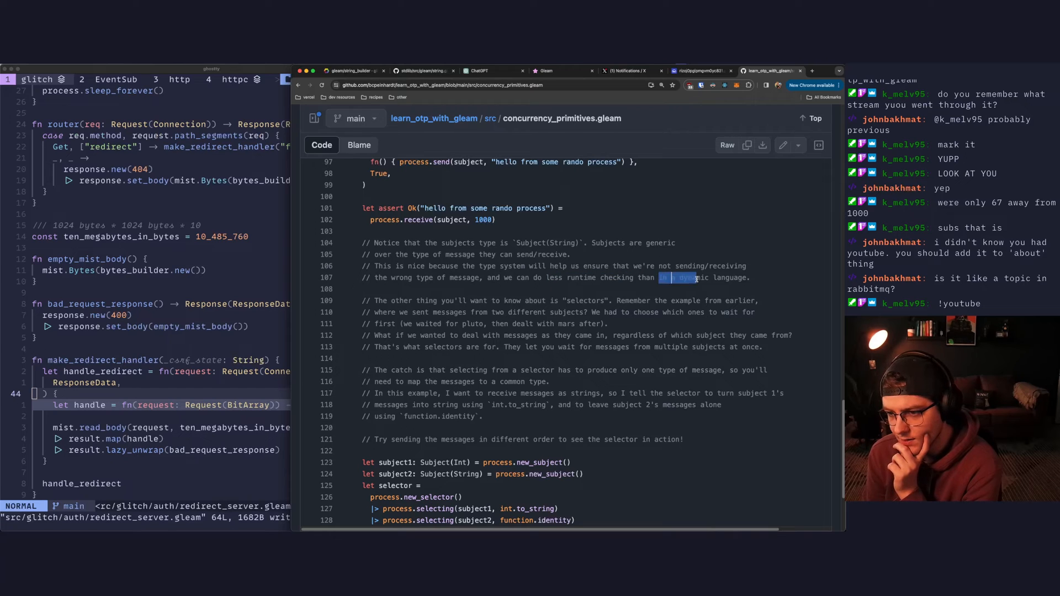
{"action": "scroll", "scroll_direction": "down", "scroll_amount": 3}
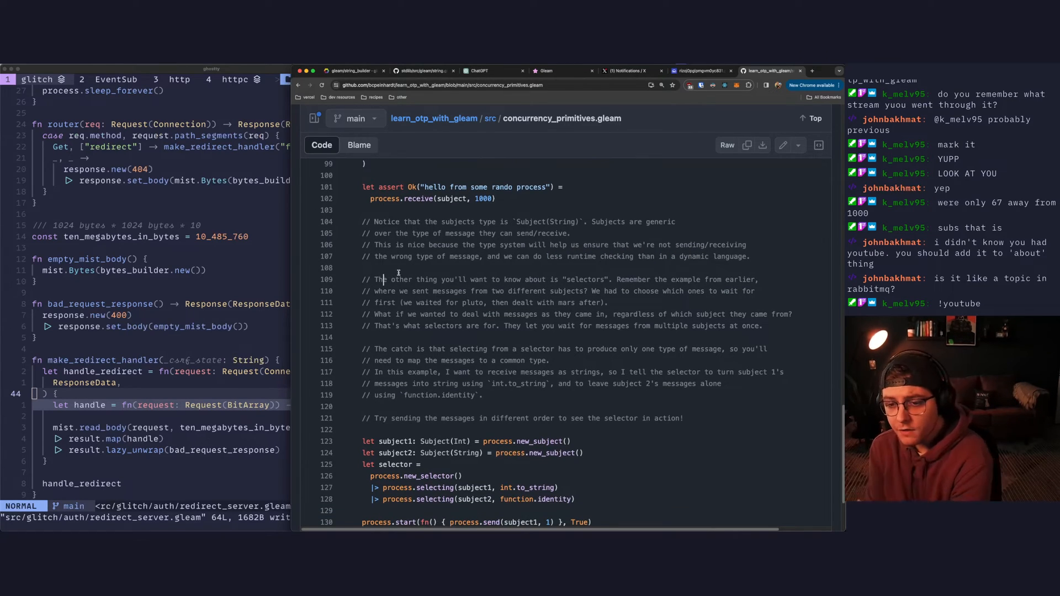
- Highlight the selectors paragraph's sentence about waiting on multiple subjects
{"action": "double_click", "coordinate": [583, 279]}
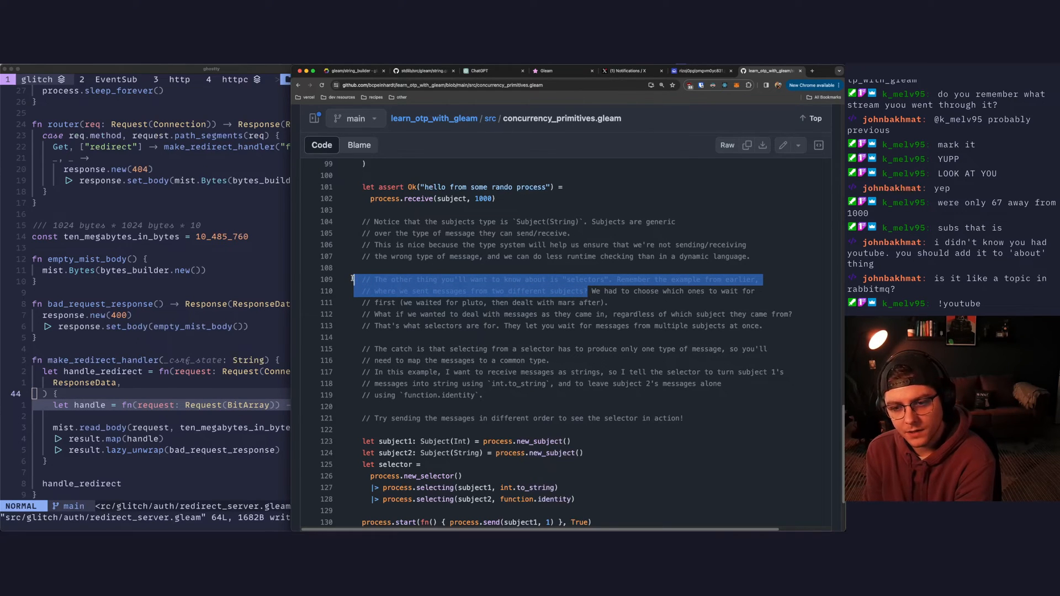
{"action": "mouse_move", "coordinate": [608, 303]}
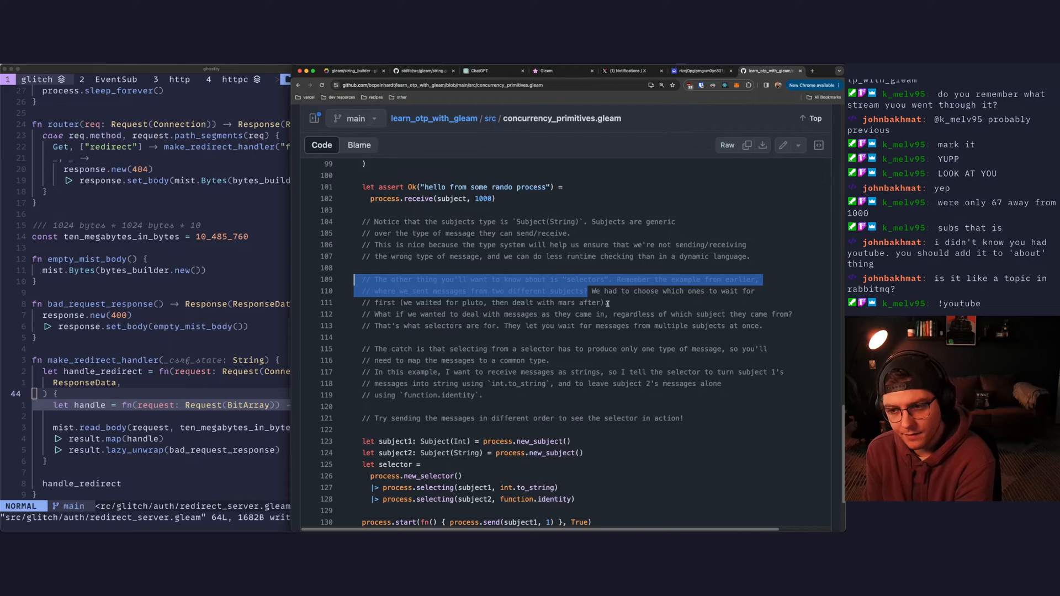
{"action": "left_click", "coordinate": [588, 291]}
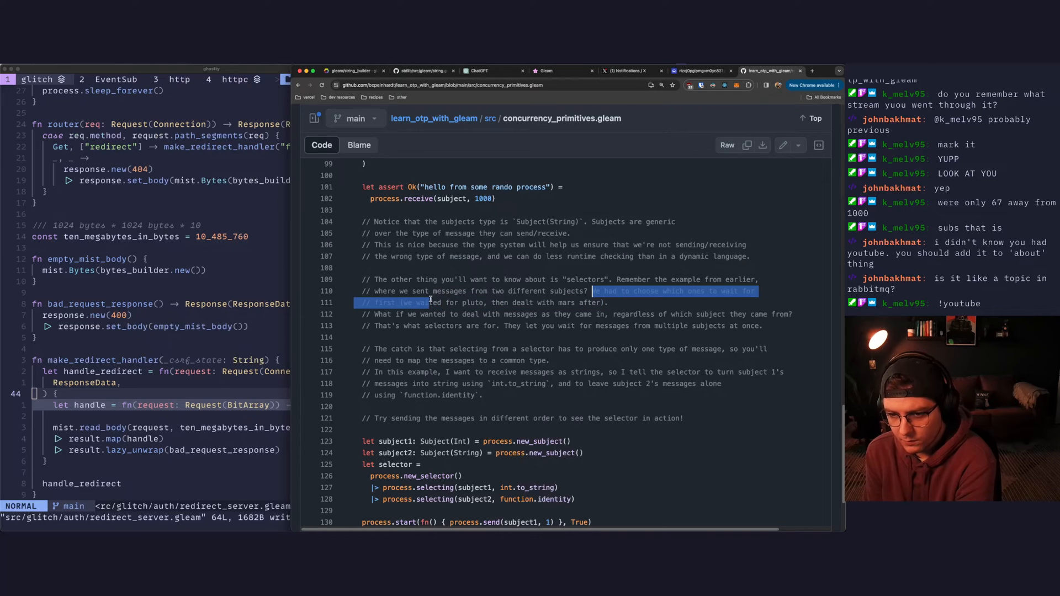
{"action": "left_click", "coordinate": [468, 291]}
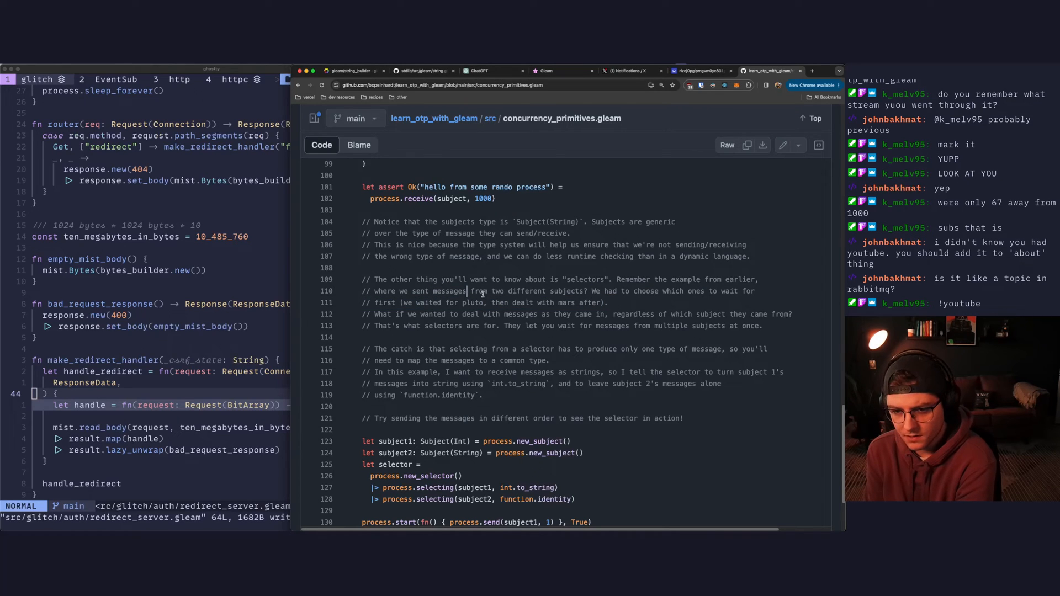
- Read the selector example at the file's end, highlighting subject1
{"action": "scroll", "scroll_direction": "down", "scroll_amount": 3}
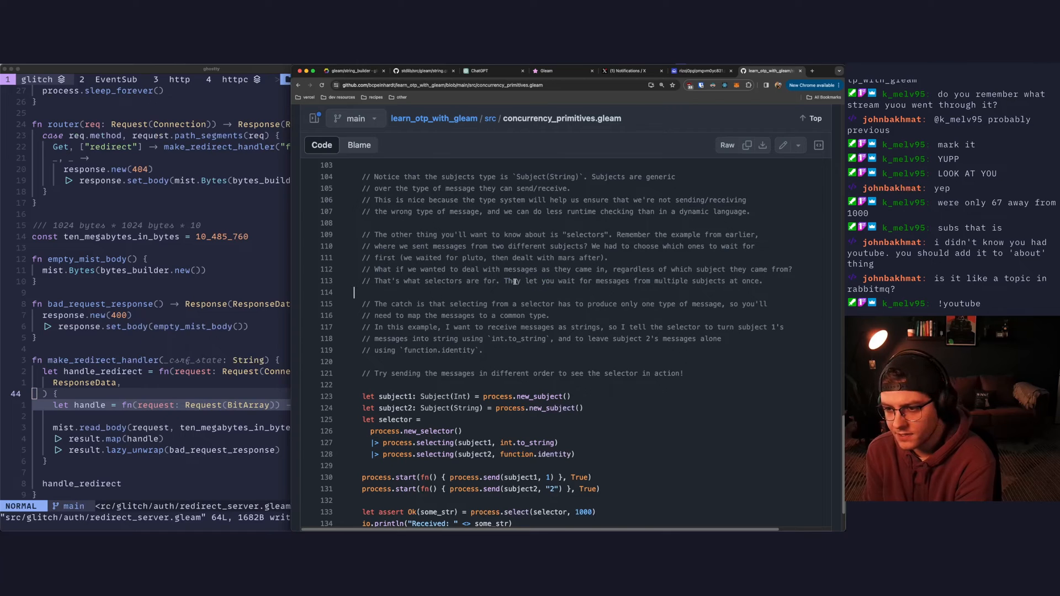
{"action": "scroll", "scroll_direction": "down", "scroll_amount": 3}
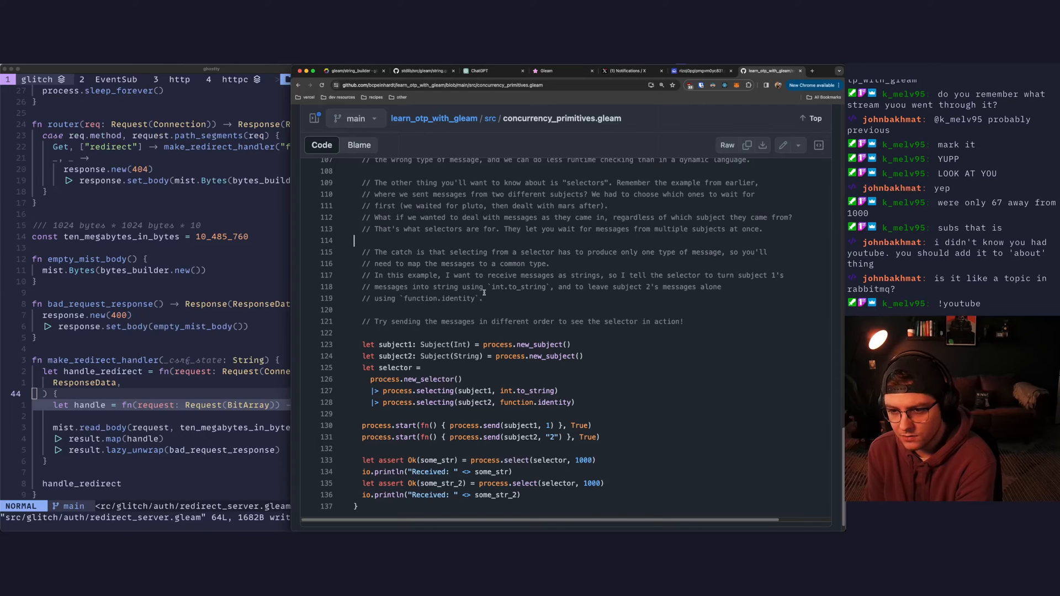
{"action": "mouse_move", "coordinate": [575, 286]}
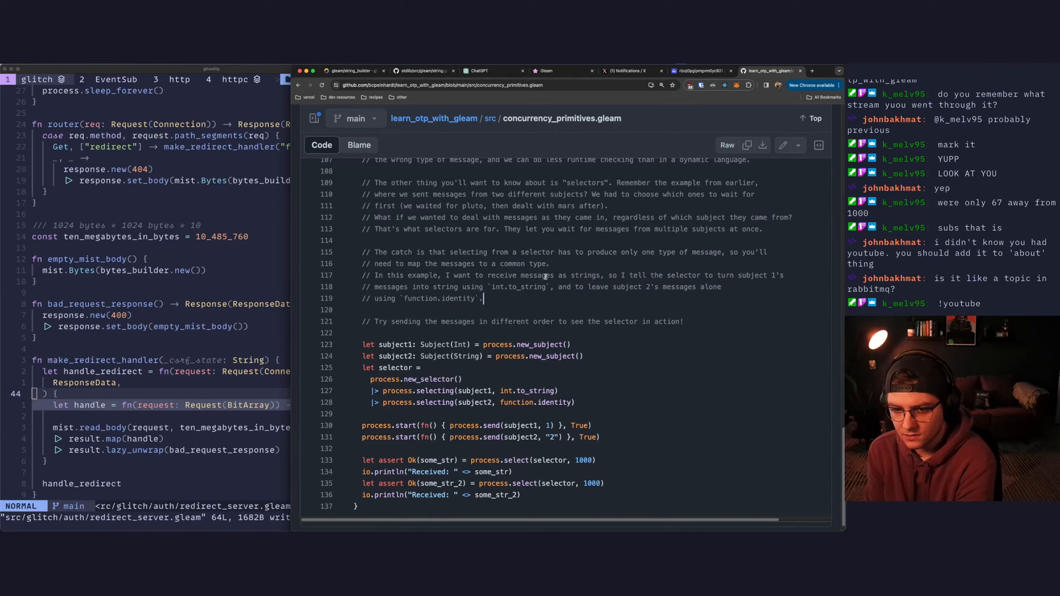
{"action": "scroll", "scroll_direction": "up", "scroll_amount": 3}
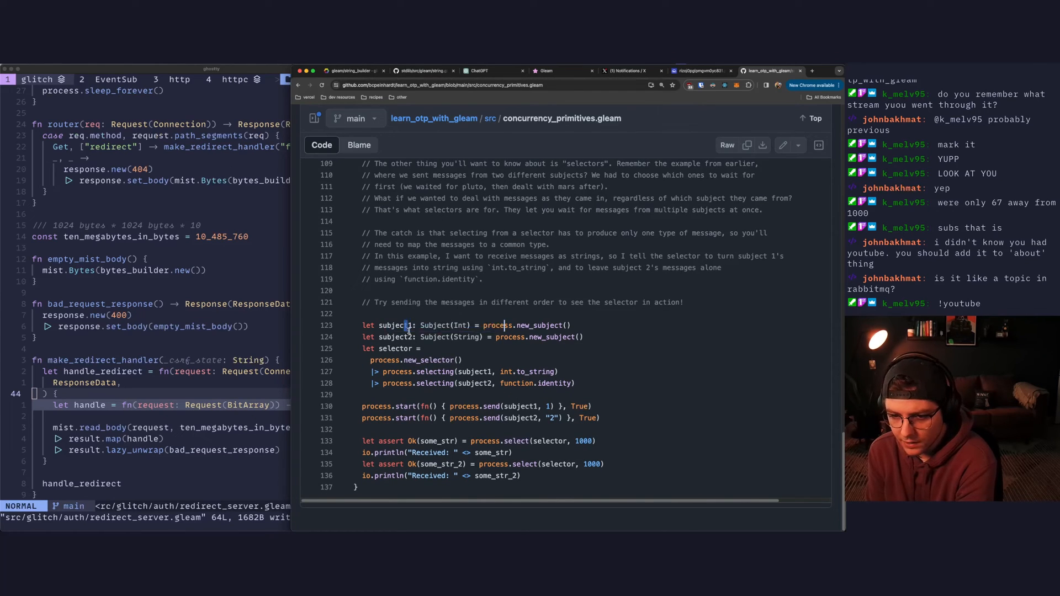
{"action": "double_click", "coordinate": [417, 360]}
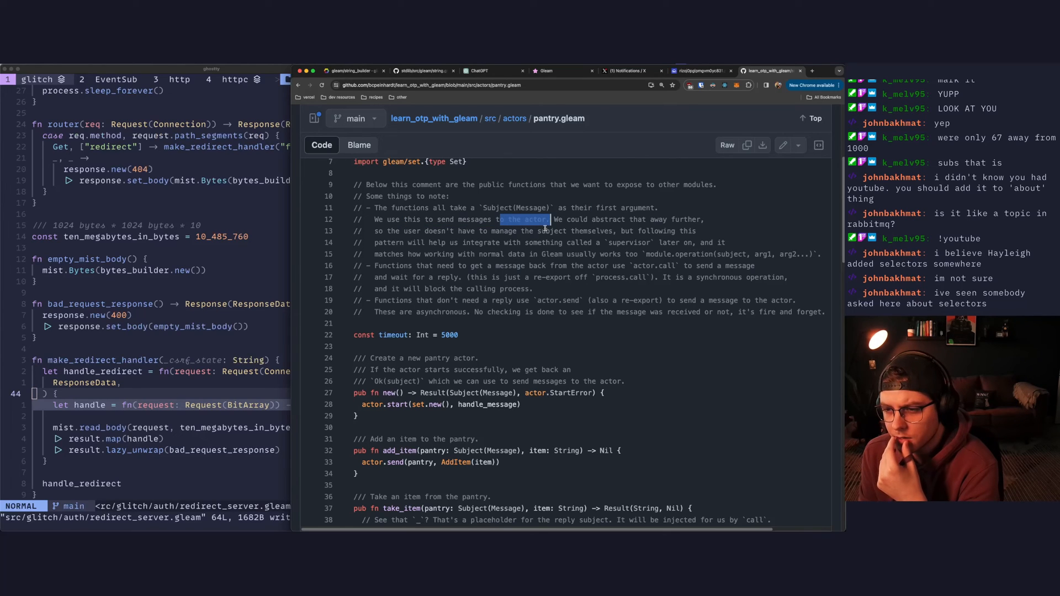
{"action": "mouse_move", "coordinate": [534, 232]}
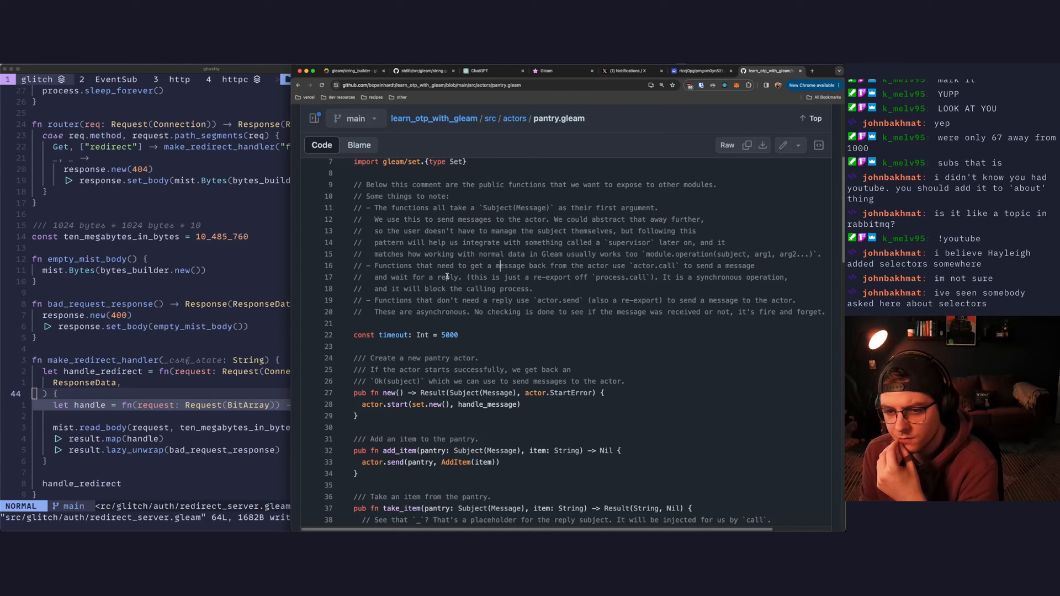
- Read pantry.gleam's notes on calls versus sends, highlighting 'reply', then its public functions
{"action": "double_click", "coordinate": [448, 277]}
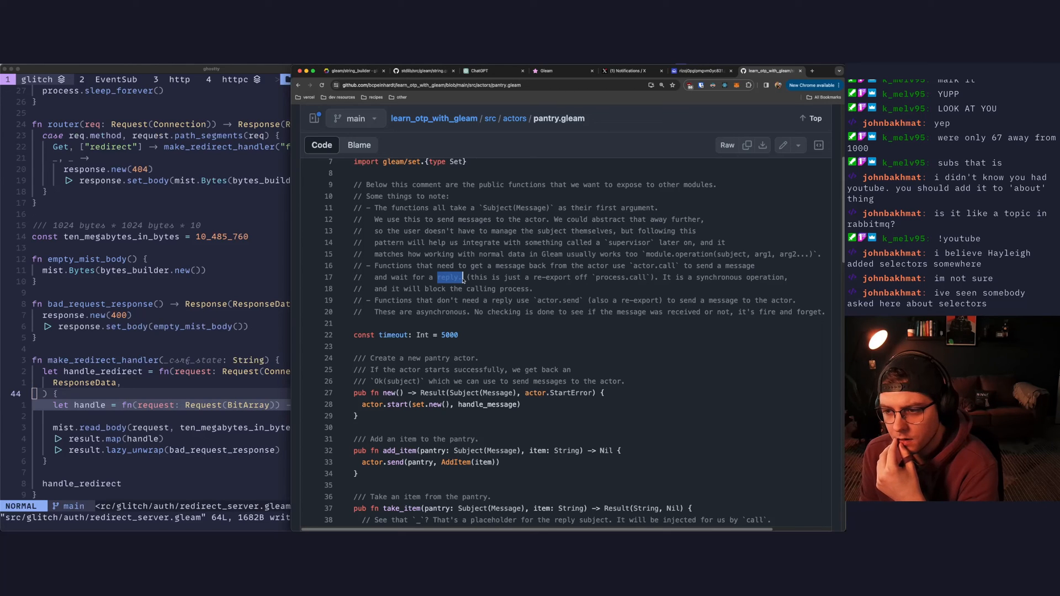
{"action": "scroll", "scroll_direction": "down", "scroll_amount": 3}
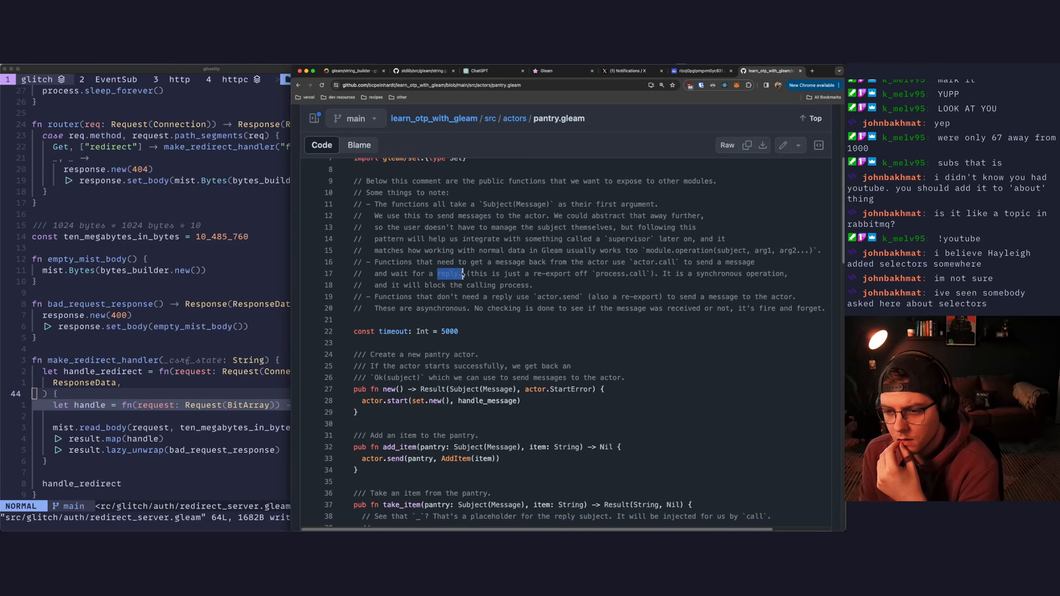
{"action": "scroll", "scroll_direction": "down", "scroll_amount": 3}
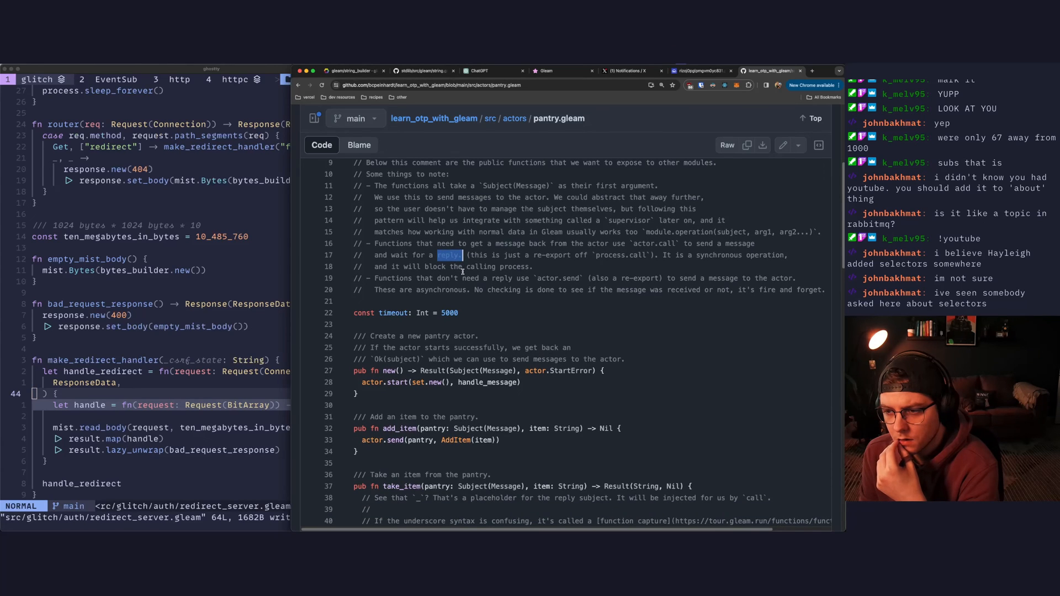
{"action": "scroll", "scroll_direction": "down", "scroll_amount": 3}
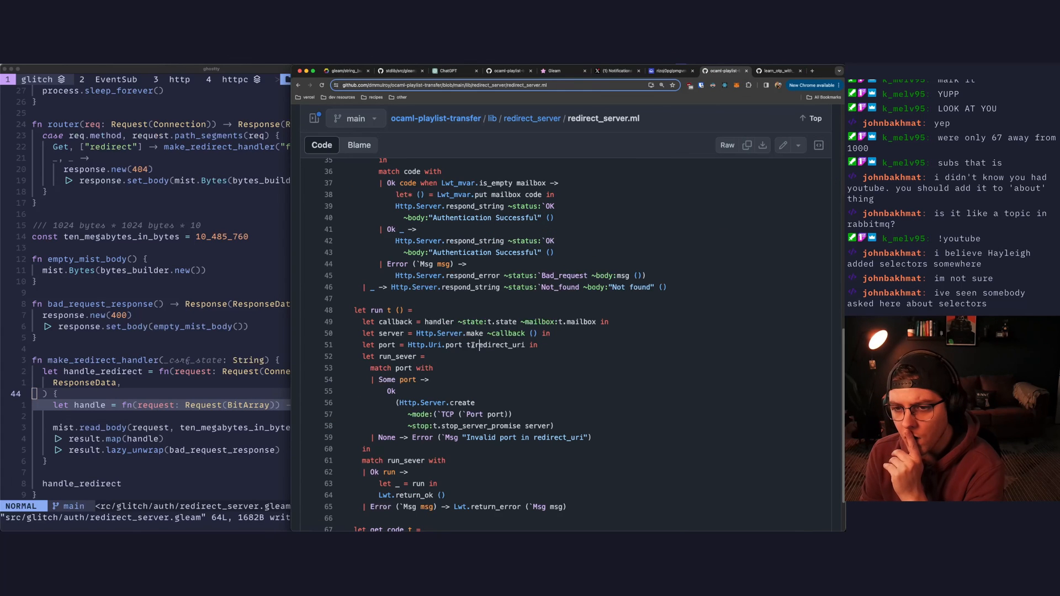
- Look between redirect_server.ml's run function and its code/state request handler
{"action": "scroll", "scroll_direction": "down", "scroll_amount": 3}
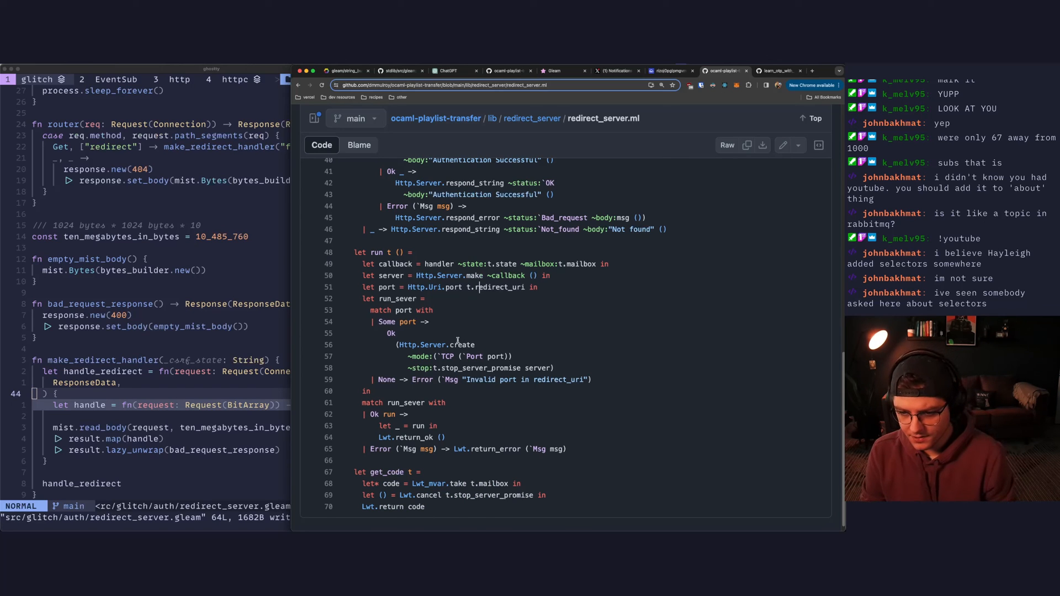
{"action": "scroll", "scroll_direction": "up", "scroll_amount": 3}
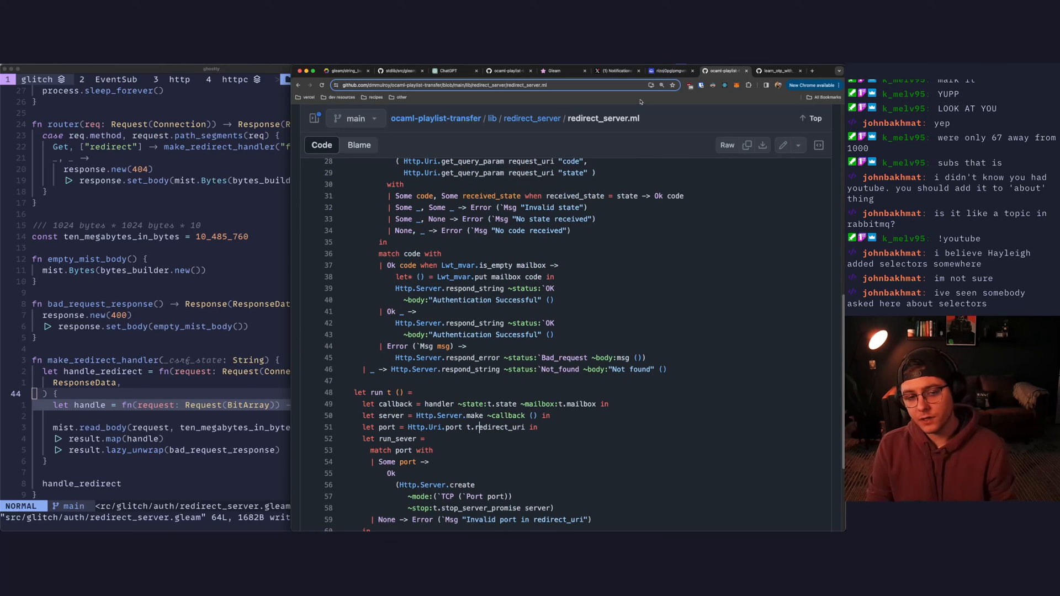
{"action": "mouse_move", "coordinate": [384, 142]}
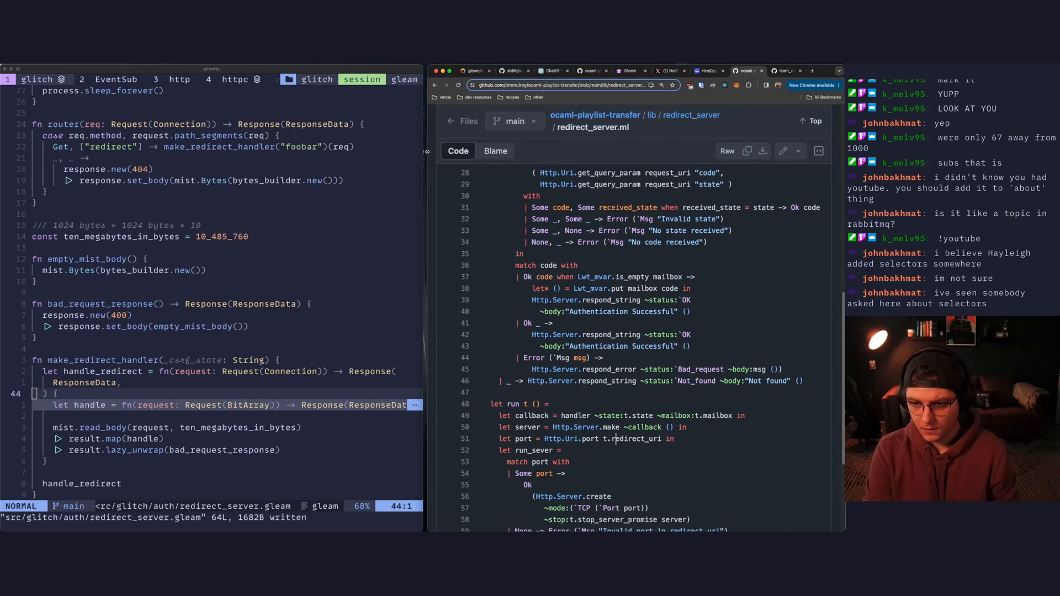
- Show redirect_server.gleam's imports and the mist server on port 3939
{"action": "scroll", "scroll_direction": "up", "scroll_amount": 3}
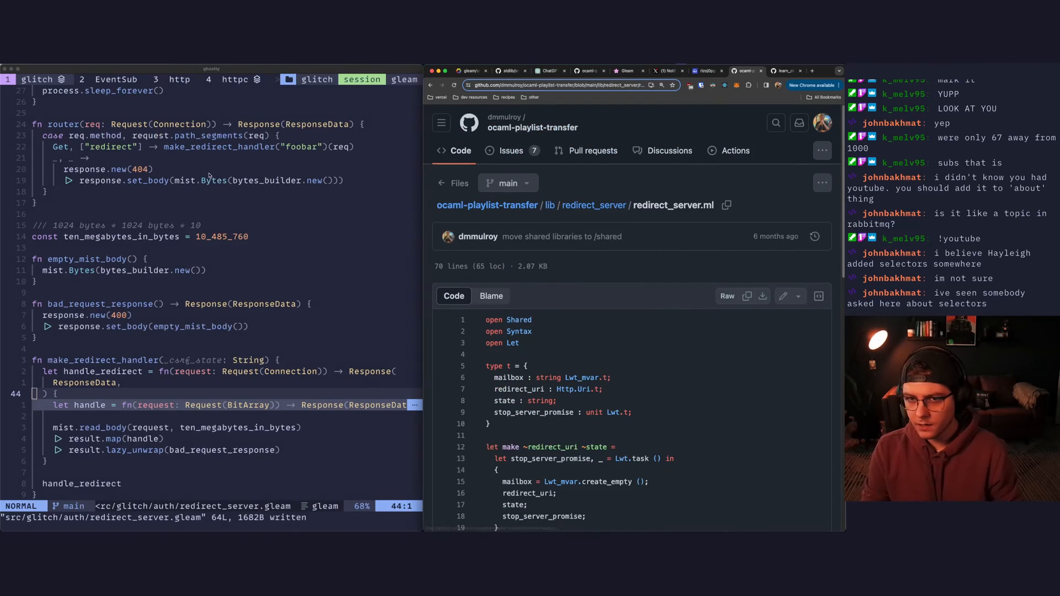
{"action": "scroll", "scroll_direction": "up", "scroll_amount": 3}
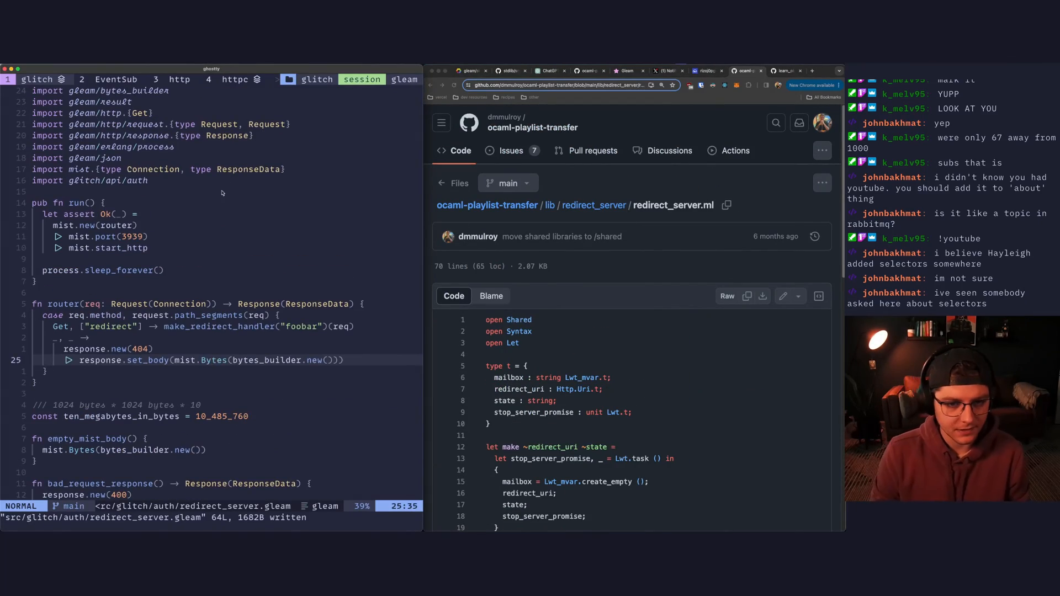